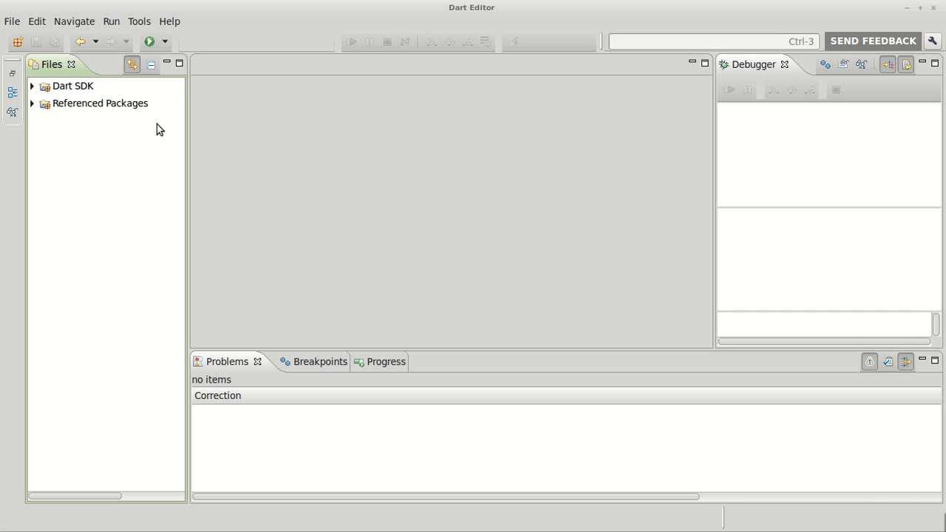
{"action": "mouse_move", "coordinate": [404, 187]}
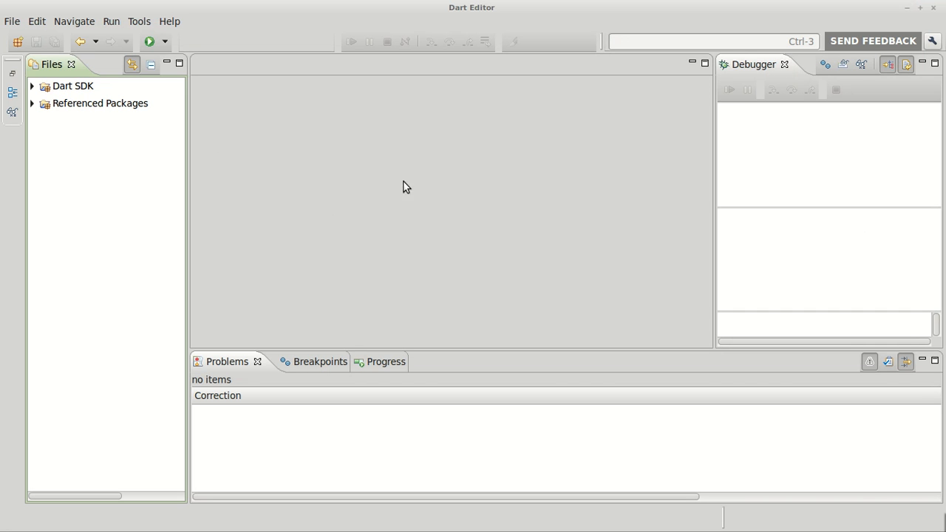
Open the File menu to reveal New Project and related creation entries.
{"action": "left_click", "coordinate": [12, 21]}
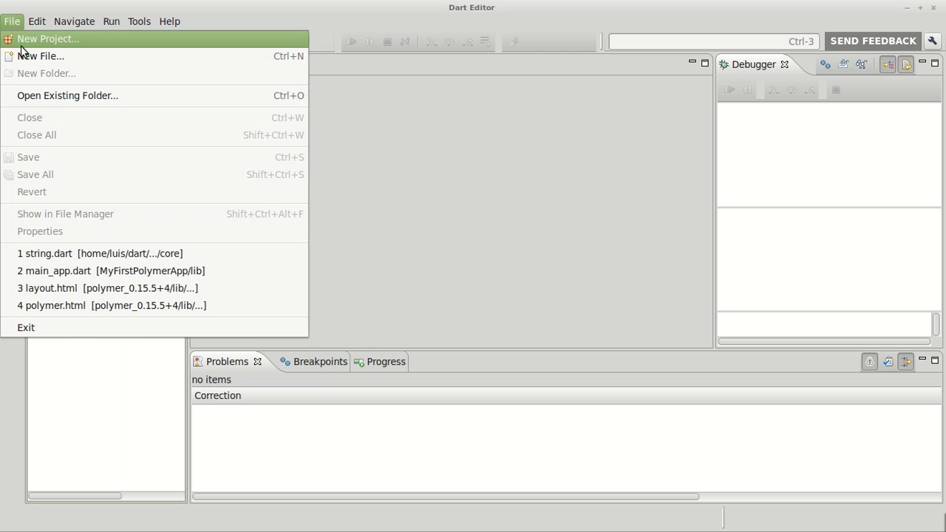
Start a new Polymer Web Application project and name it MyFirstPolymerApp_00.
{"action": "left_click", "coordinate": [47, 39]}
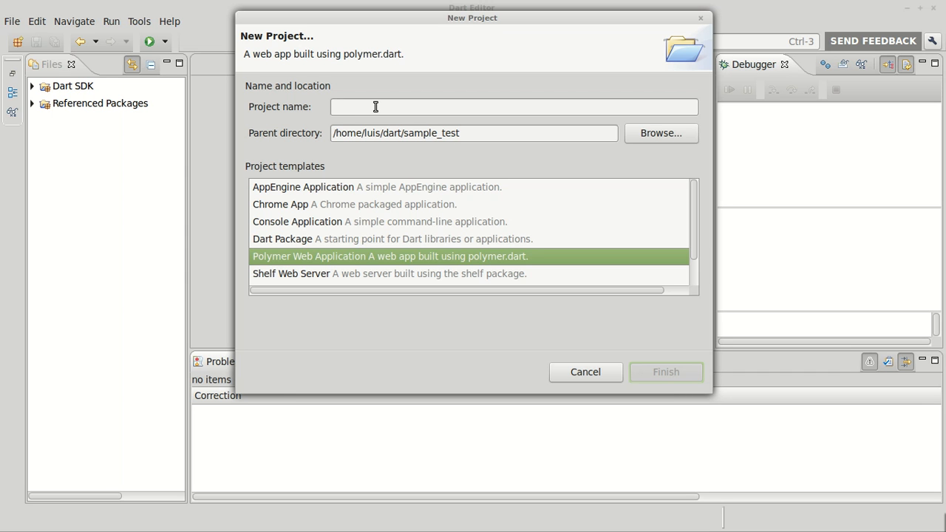
{"action": "type", "text": "M"}
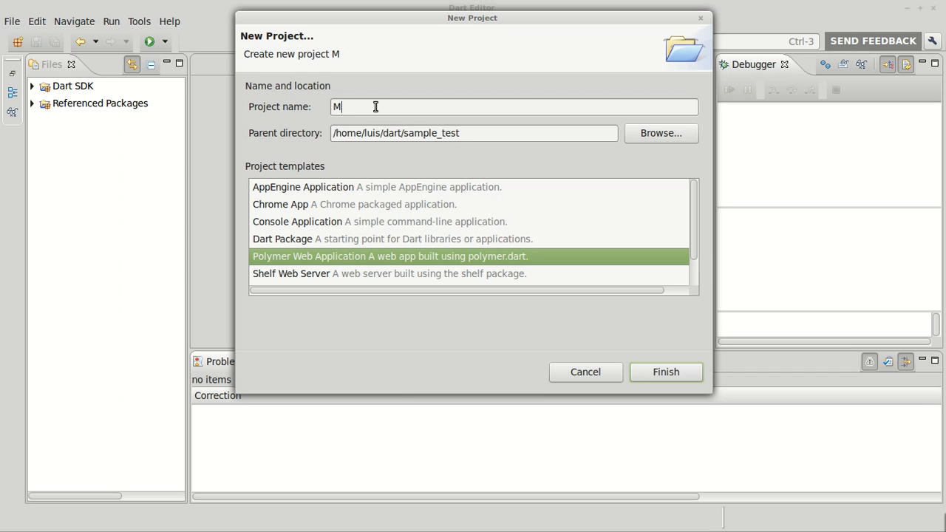
{"action": "type", "text": "yFirstPolymerApp"}
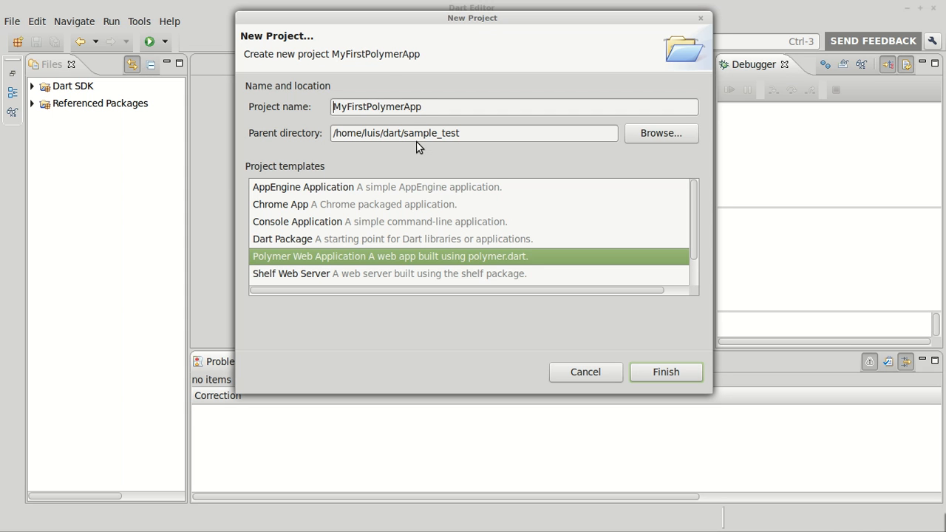
{"action": "type", "text": "00_"}
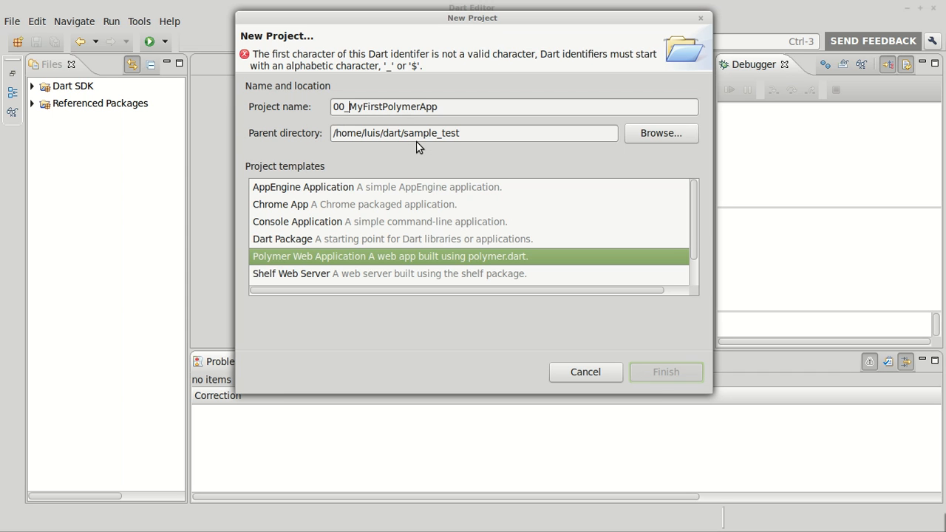
{"action": "key", "text": "Backspace"}
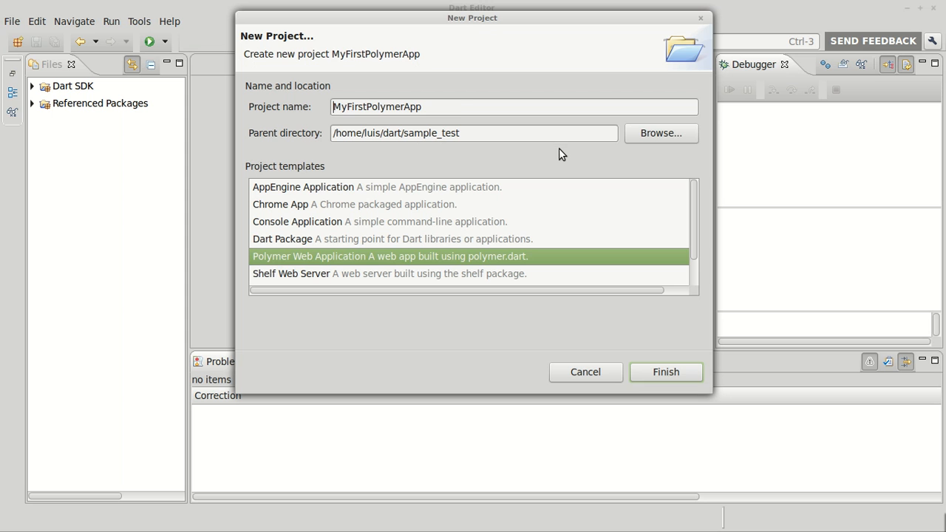
{"action": "mouse_move", "coordinate": [458, 106]}
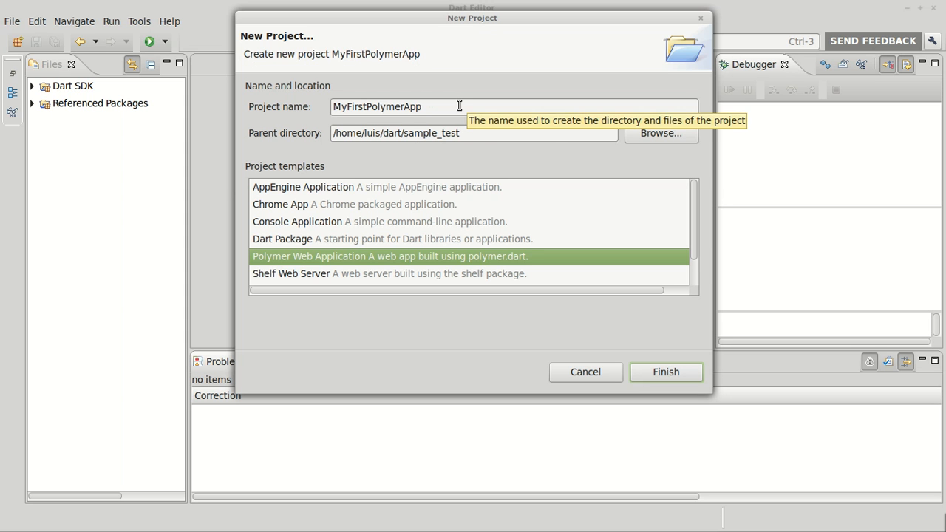
{"action": "type", "text": "_))"}
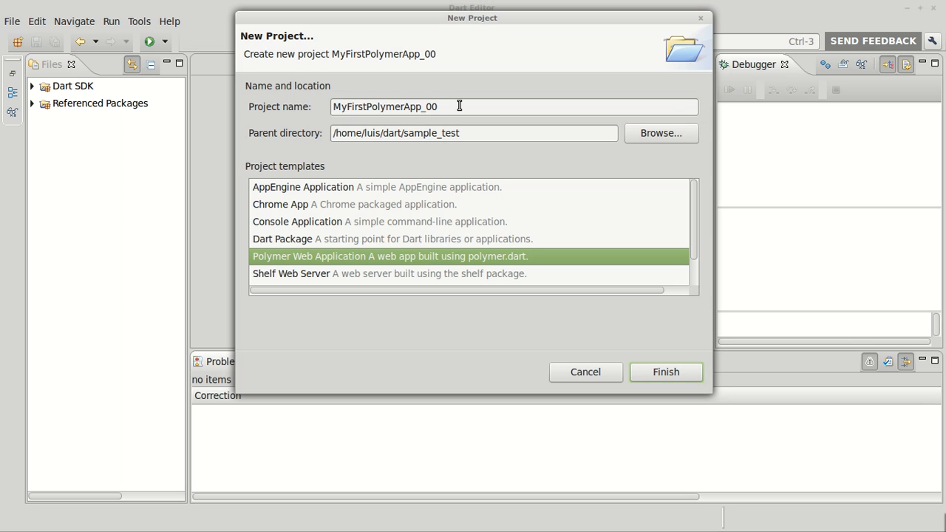
{"action": "mouse_move", "coordinate": [711, 183]}
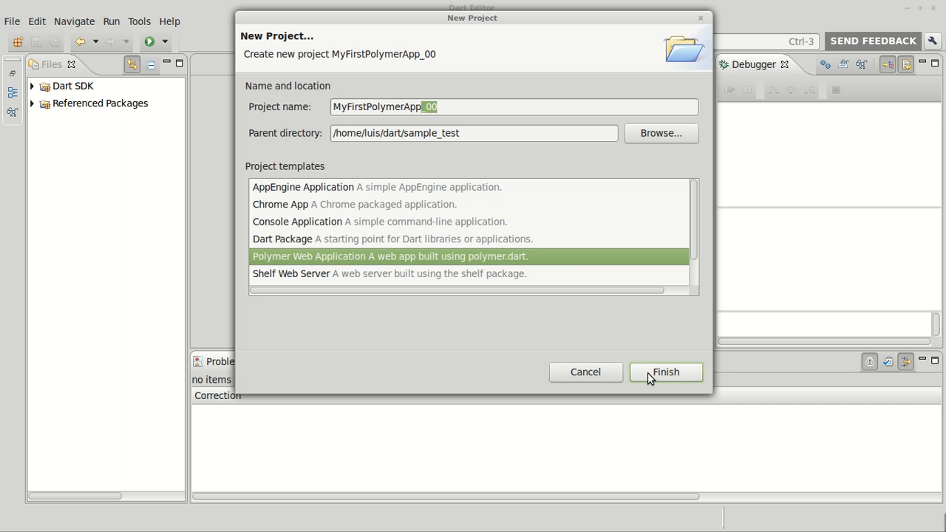
Finish creating MyFirstPolymerApp_00 and expand its lib folder in the Files view.
{"action": "left_click", "coordinate": [664, 372]}
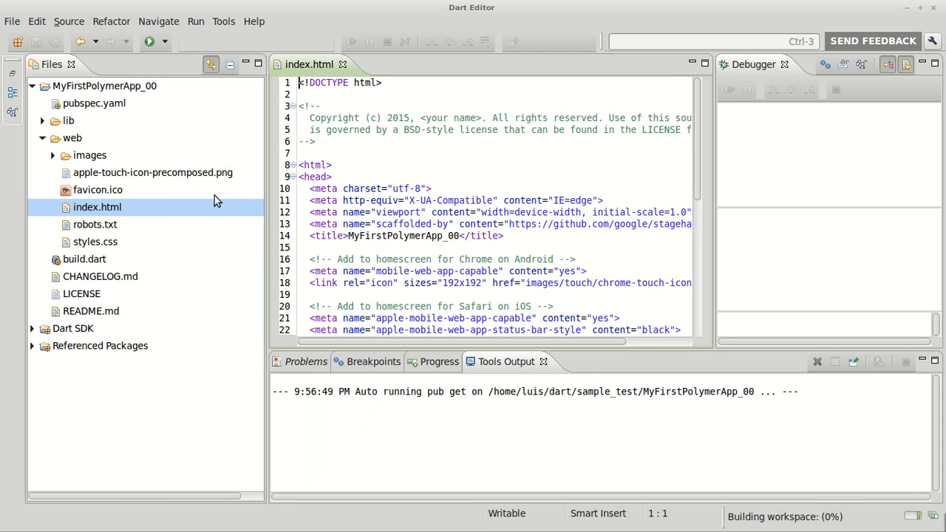
{"action": "left_click", "coordinate": [43, 121]}
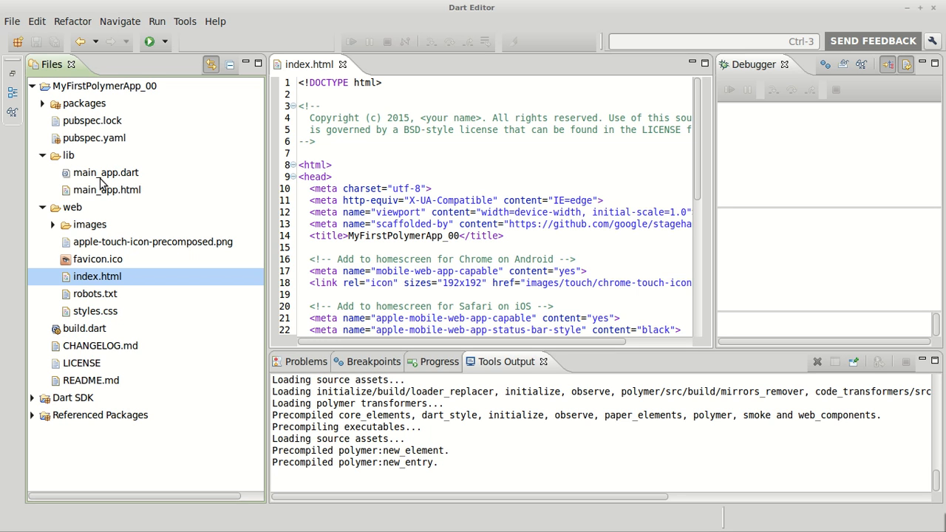
{"action": "mouse_move", "coordinate": [61, 216]}
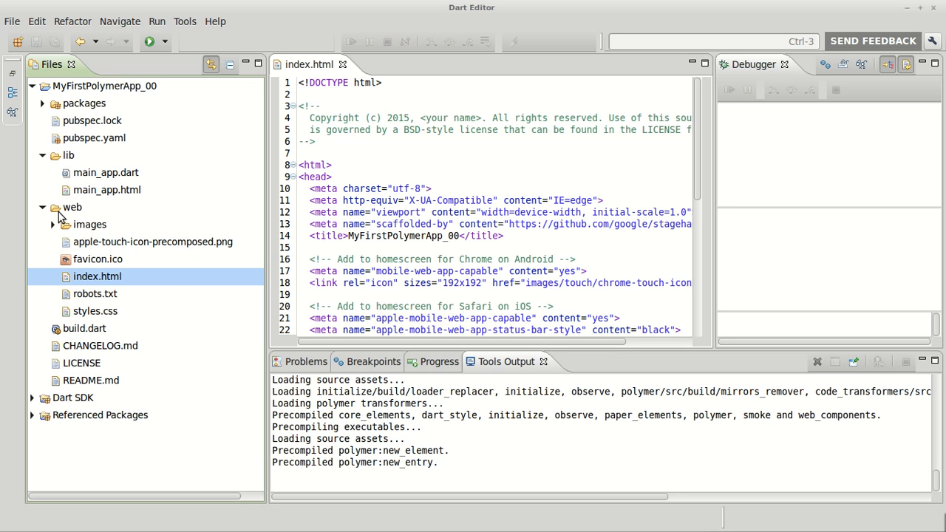
{"action": "mouse_move", "coordinate": [87, 253]}
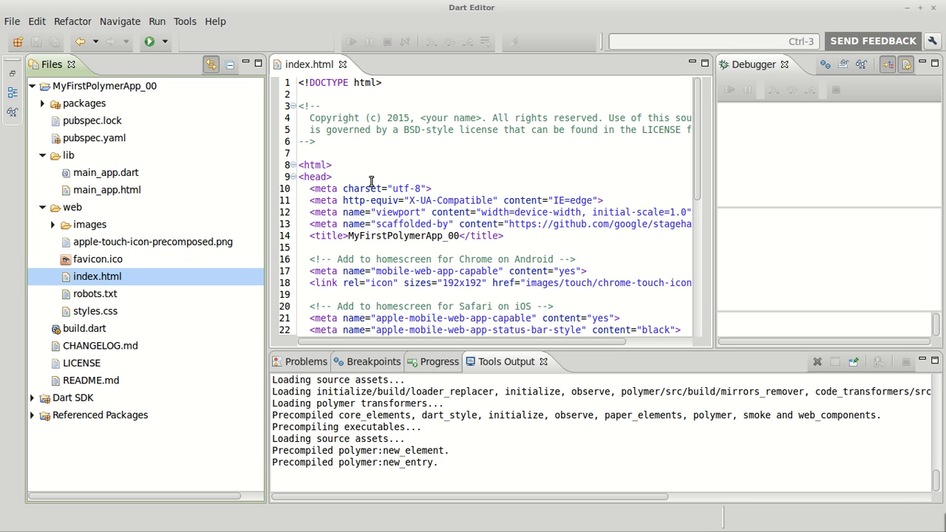
{"action": "mouse_move", "coordinate": [341, 156]}
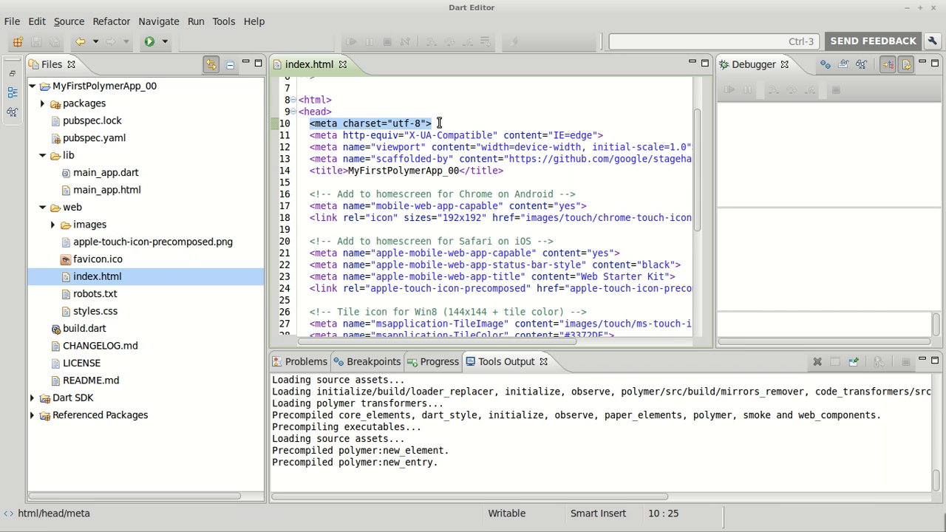
{"action": "mouse_move", "coordinate": [432, 124]}
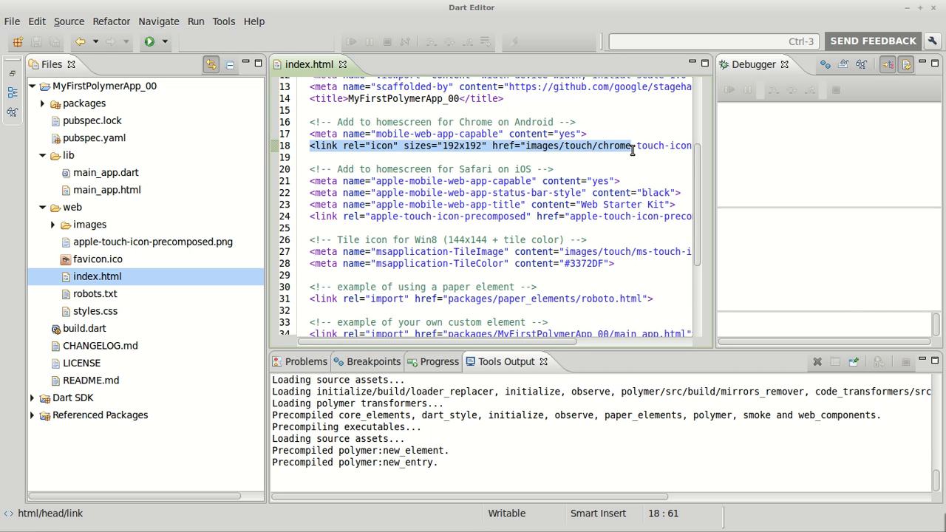
{"action": "mouse_move", "coordinate": [631, 146]}
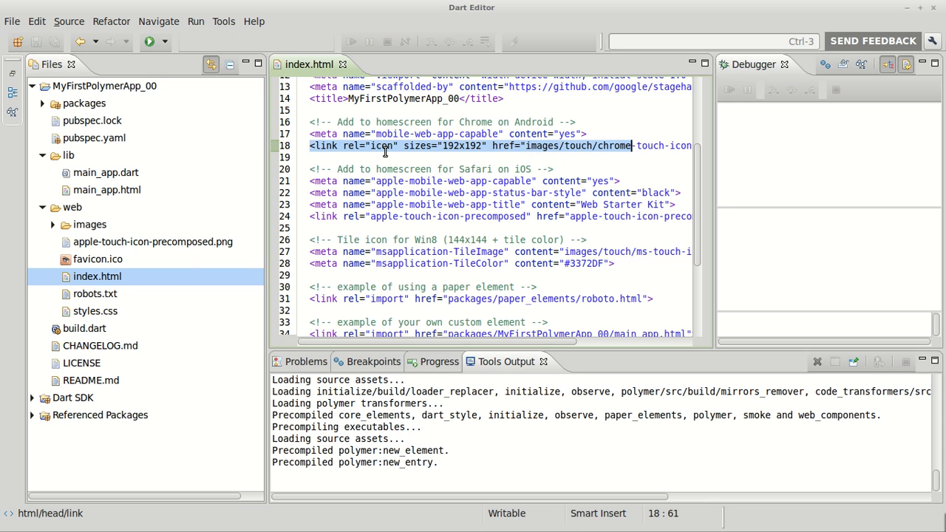
{"action": "double_click", "coordinate": [381, 145]}
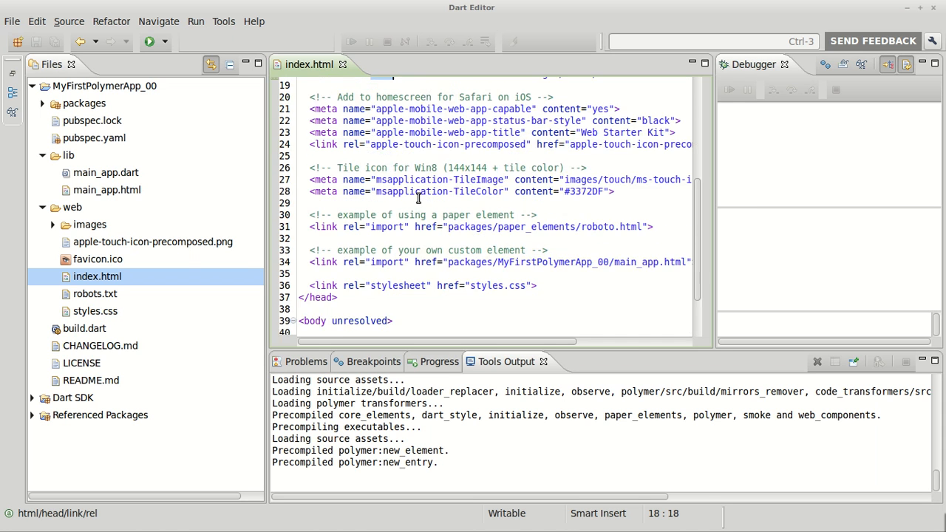
{"action": "mouse_move", "coordinate": [446, 227]}
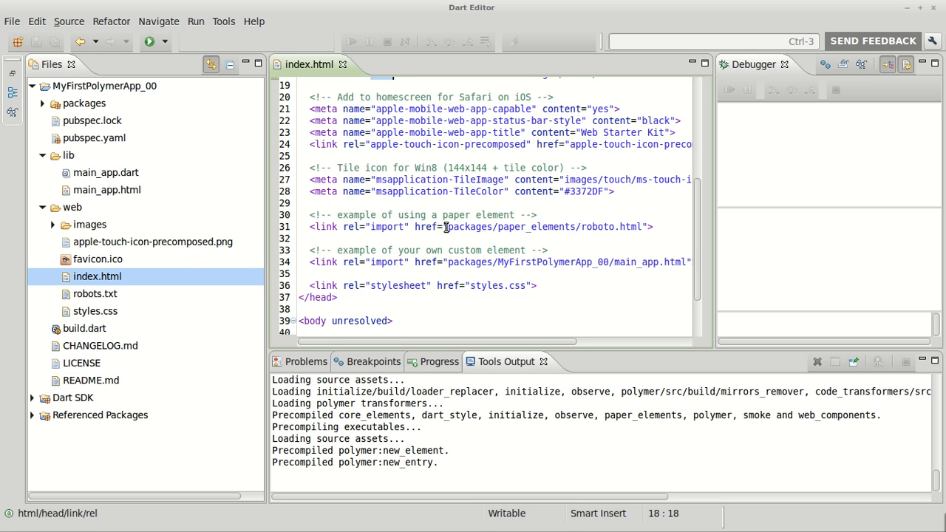
{"action": "mouse_move", "coordinate": [422, 196]}
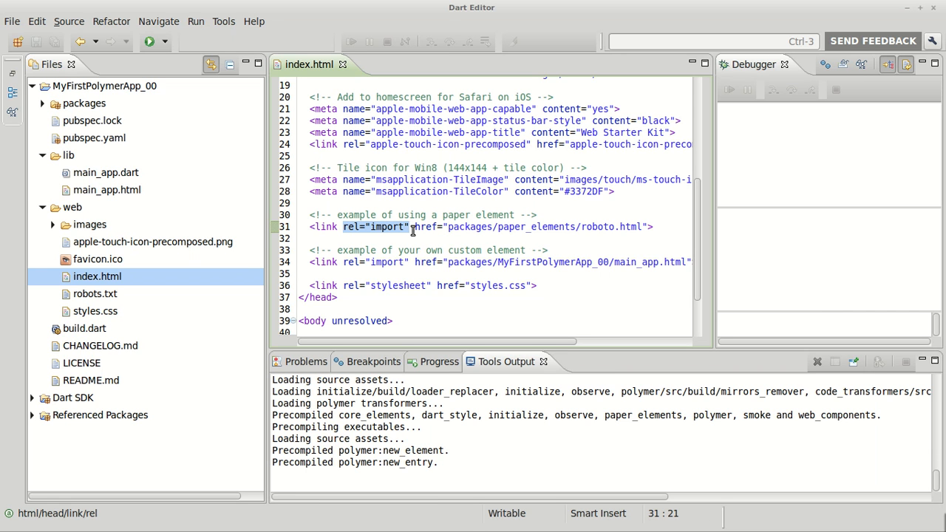
{"action": "mouse_move", "coordinate": [445, 223]}
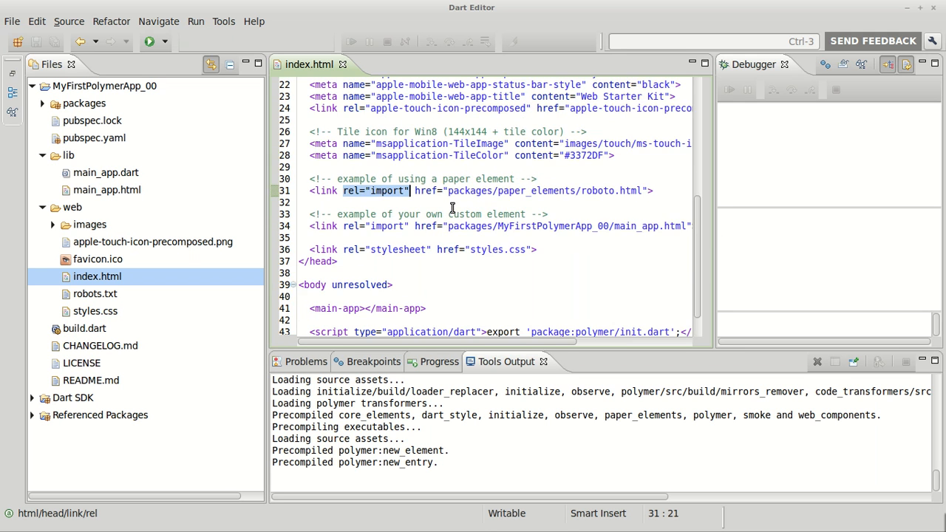
{"action": "mouse_move", "coordinate": [568, 258]}
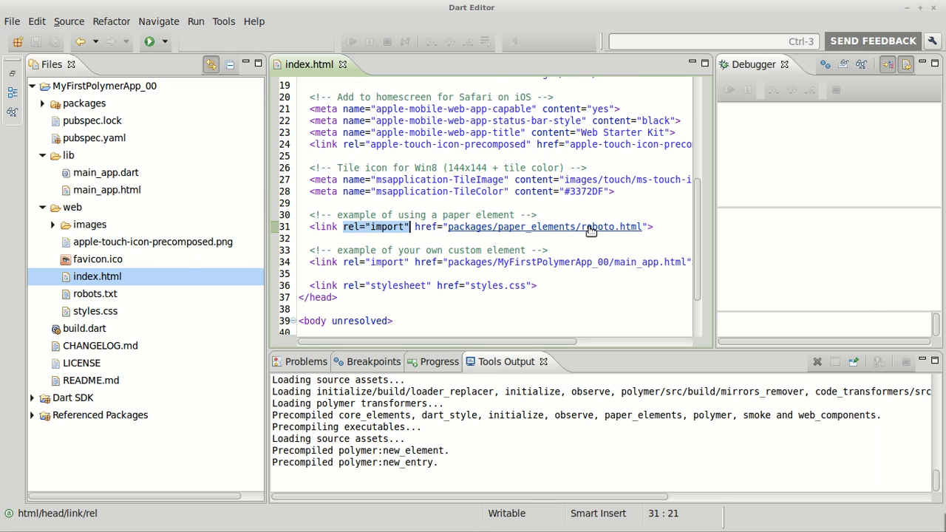
Follow the roboto.html import to the font-roboto source, then return to index.html.
{"action": "left_click", "coordinate": [599, 226]}
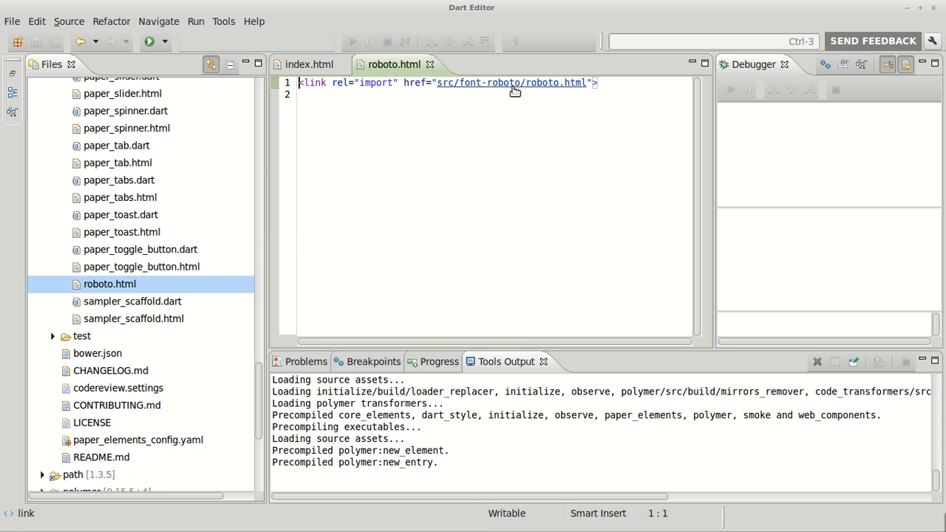
{"action": "left_click", "coordinate": [510, 82]}
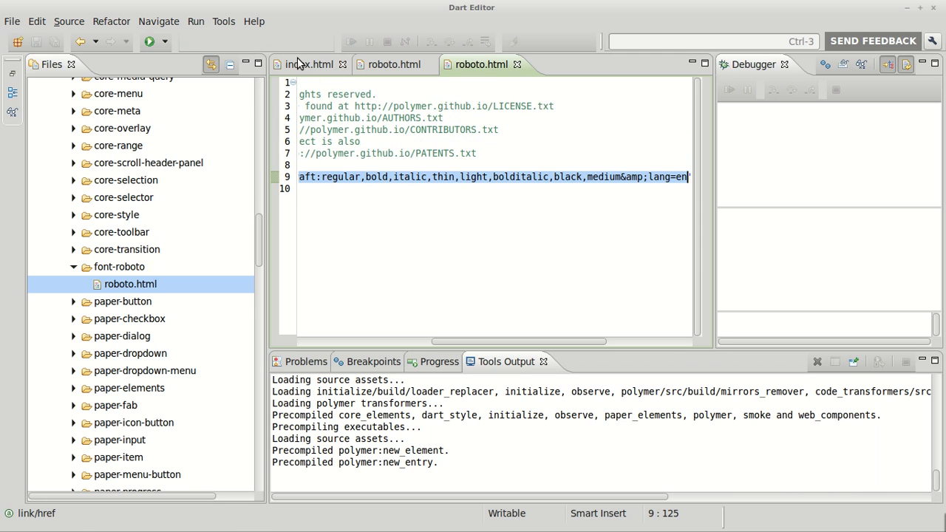
{"action": "left_click", "coordinate": [306, 64]}
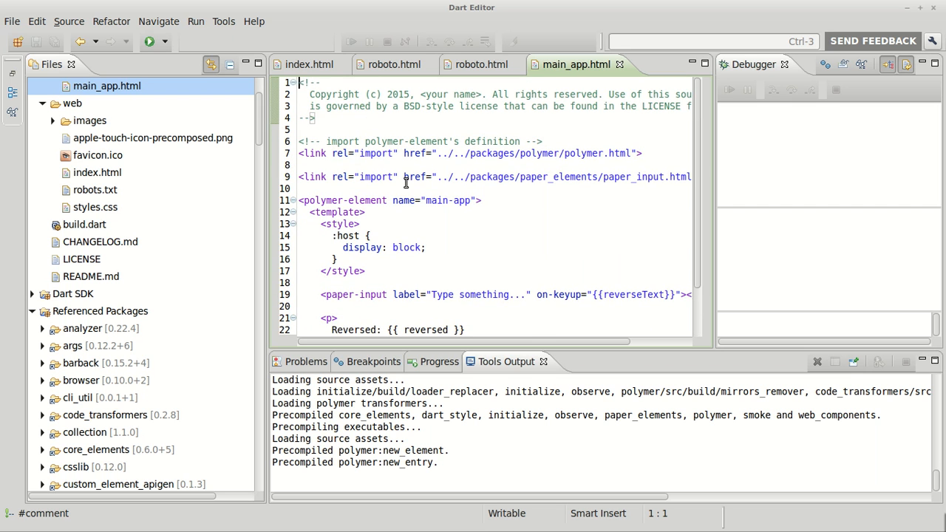
Return to index.html and place the cursor in the body just above <main-app>.
{"action": "left_click", "coordinate": [309, 64]}
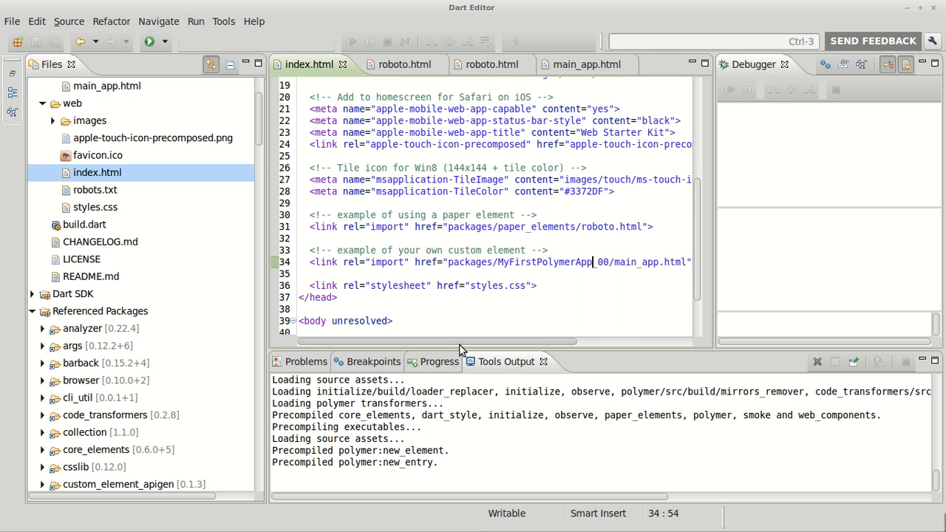
{"action": "scroll", "scroll_direction": "down", "scroll_amount": 3}
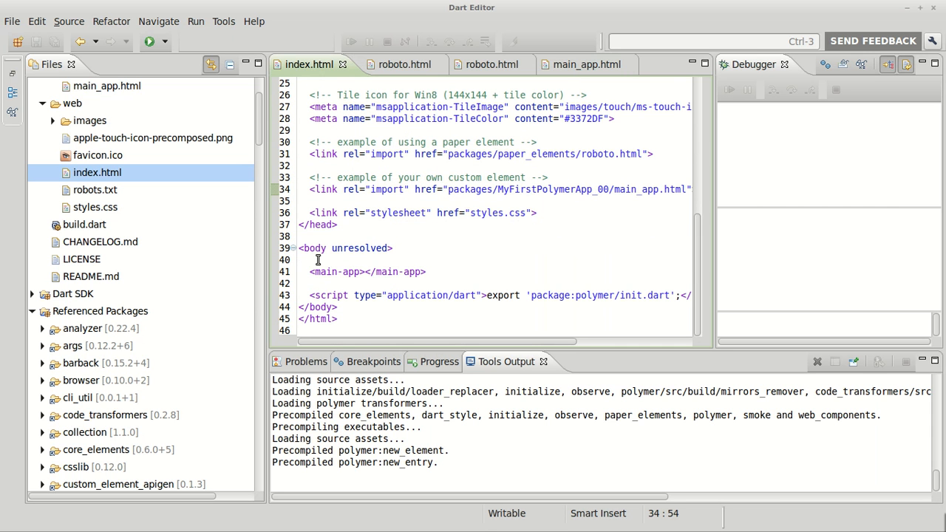
{"action": "left_click", "coordinate": [593, 189]}
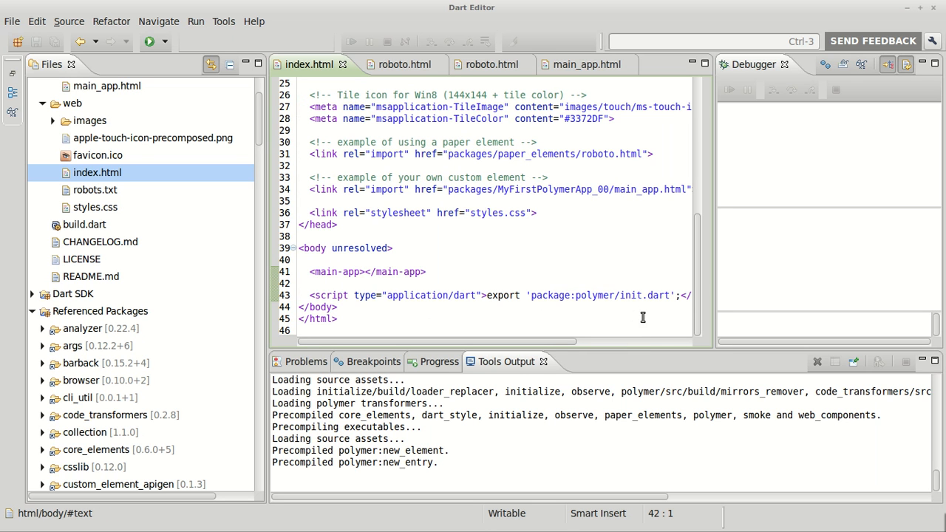
Search for init.dart and open it from the polymer package's lib folder.
{"action": "double_click", "coordinate": [634, 295]}
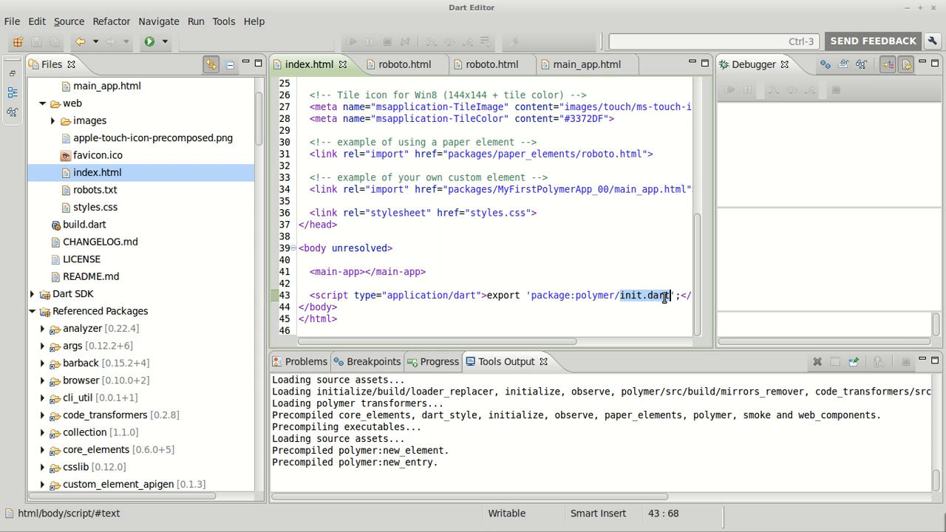
{"action": "type", "text": "init.dart"}
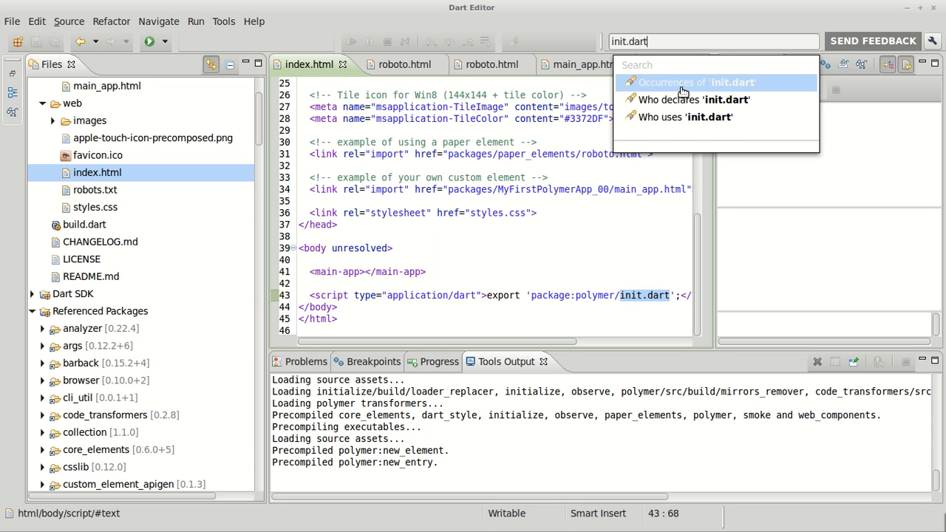
{"action": "left_click", "coordinate": [695, 82]}
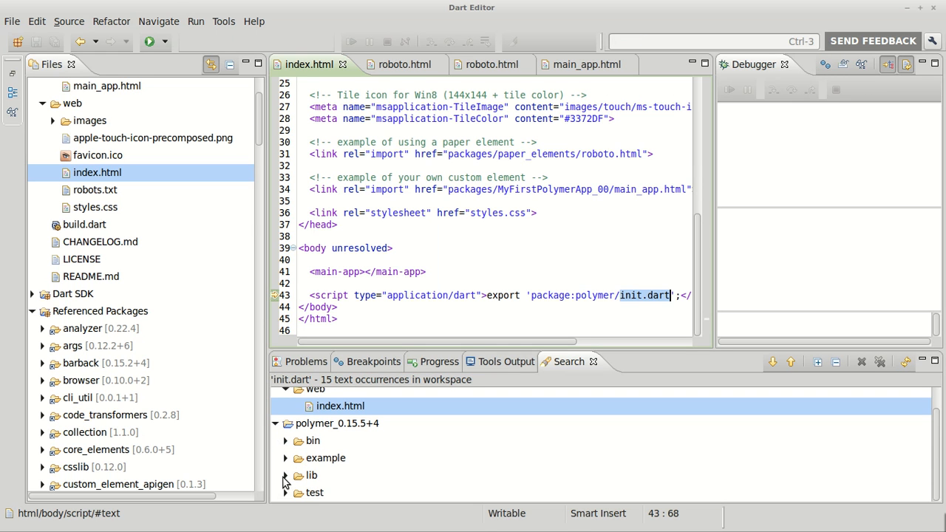
{"action": "left_click", "coordinate": [286, 475]}
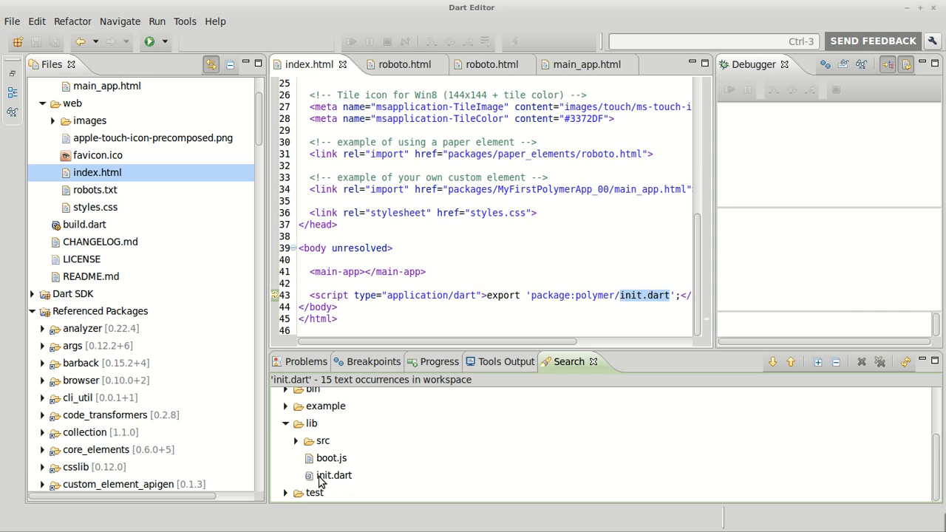
{"action": "double_click", "coordinate": [334, 475]}
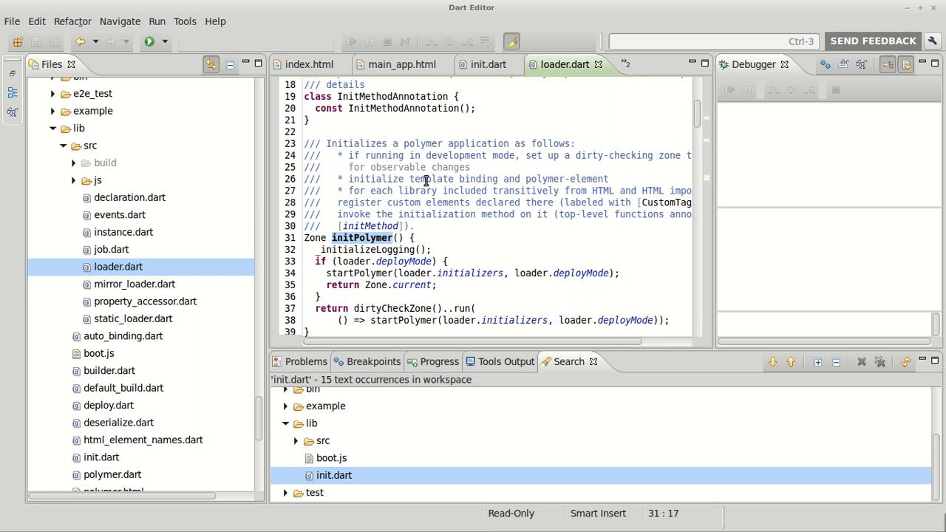
Revisit the init.dart and main_app.html tabs, ending on index.html.
{"action": "left_click", "coordinate": [488, 64]}
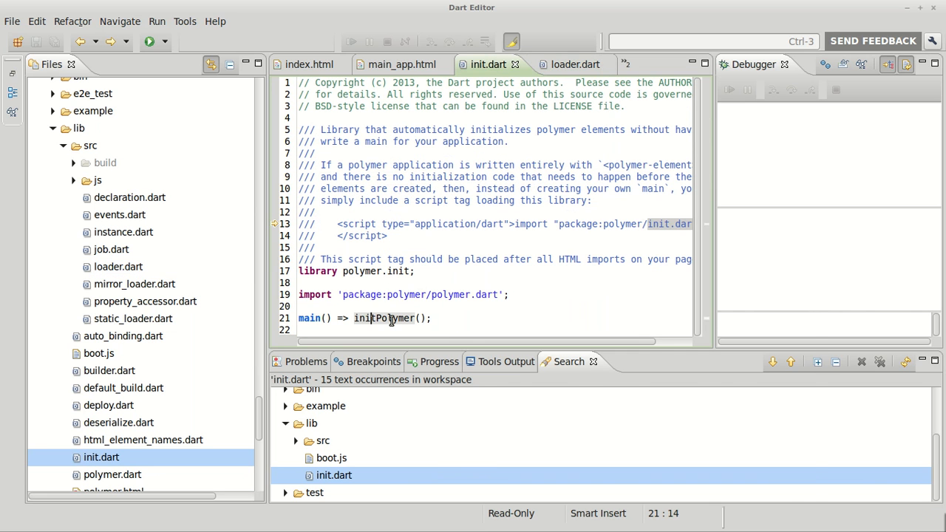
{"action": "mouse_move", "coordinate": [383, 317]}
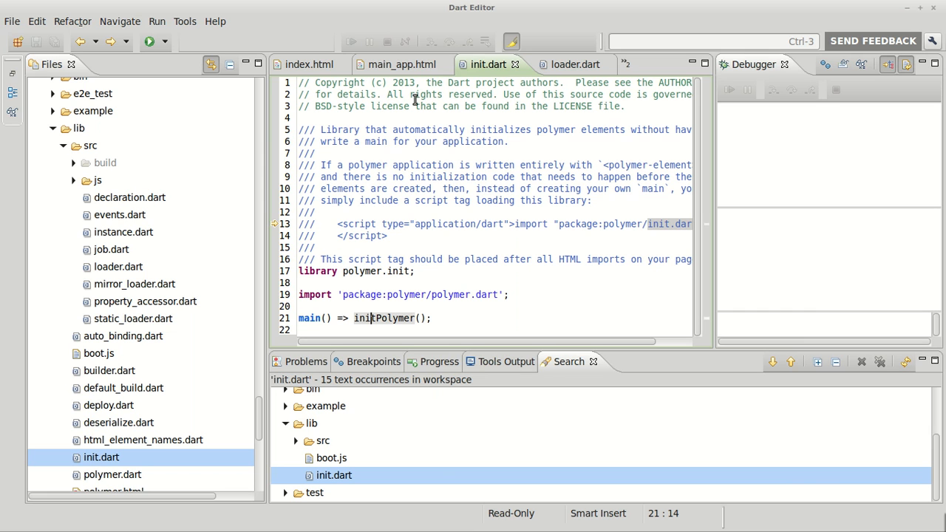
{"action": "mouse_move", "coordinate": [441, 87]}
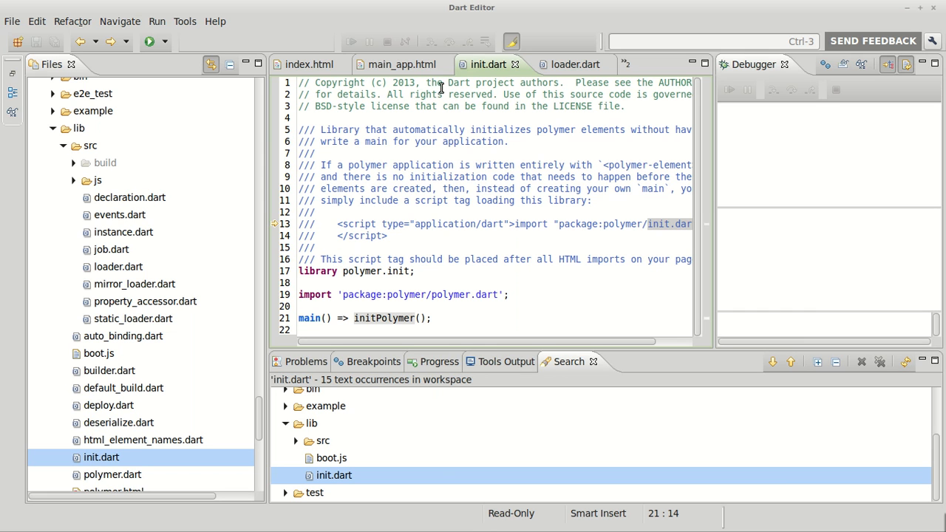
{"action": "left_click", "coordinate": [402, 64]}
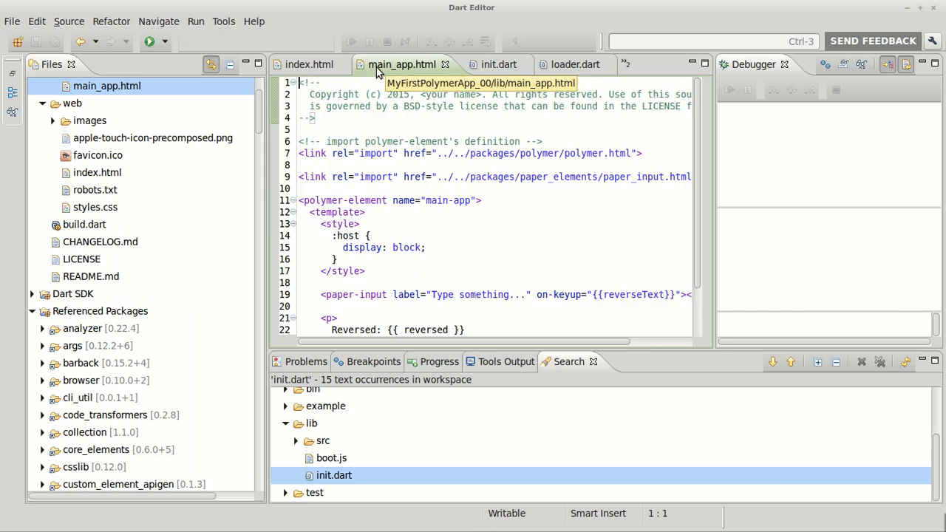
{"action": "left_click", "coordinate": [309, 64]}
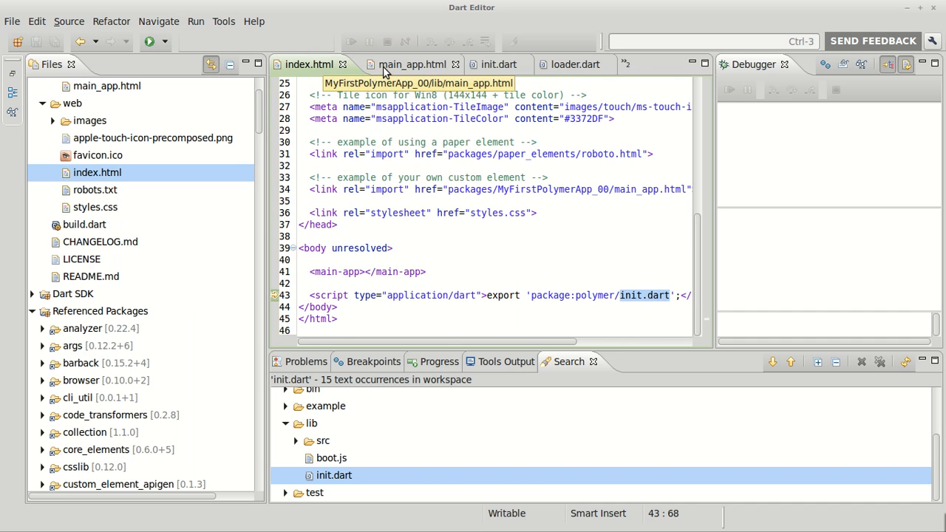
Show main_app.html full-width and select its paper_input import path.
{"action": "left_click", "coordinate": [410, 64]}
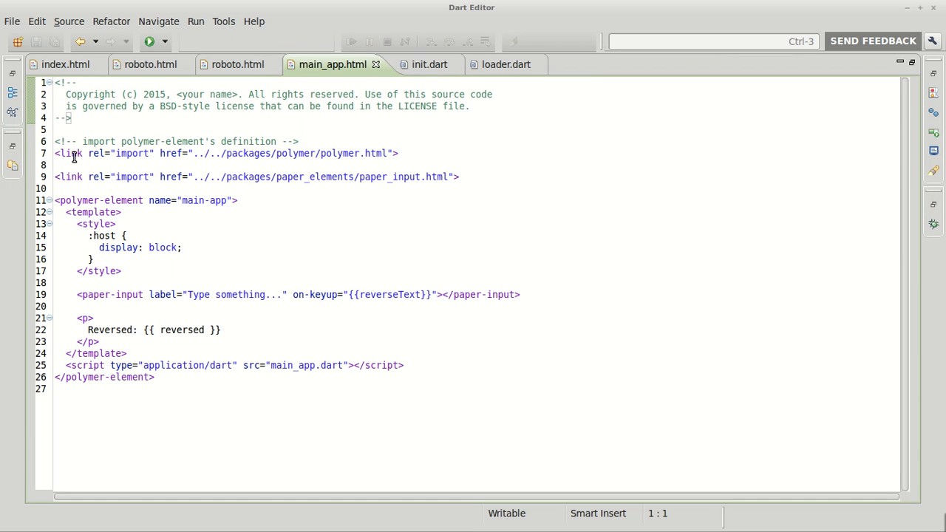
{"action": "mouse_move", "coordinate": [58, 154]}
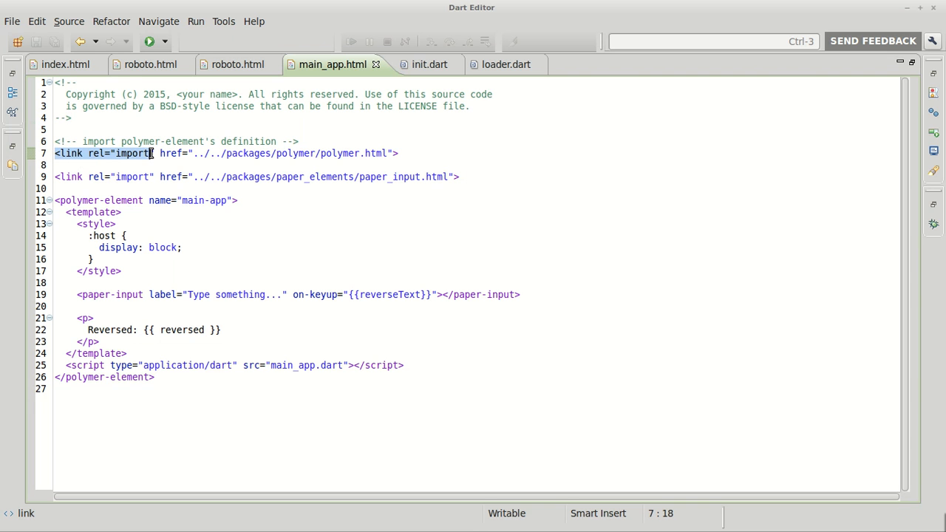
{"action": "mouse_move", "coordinate": [317, 157]}
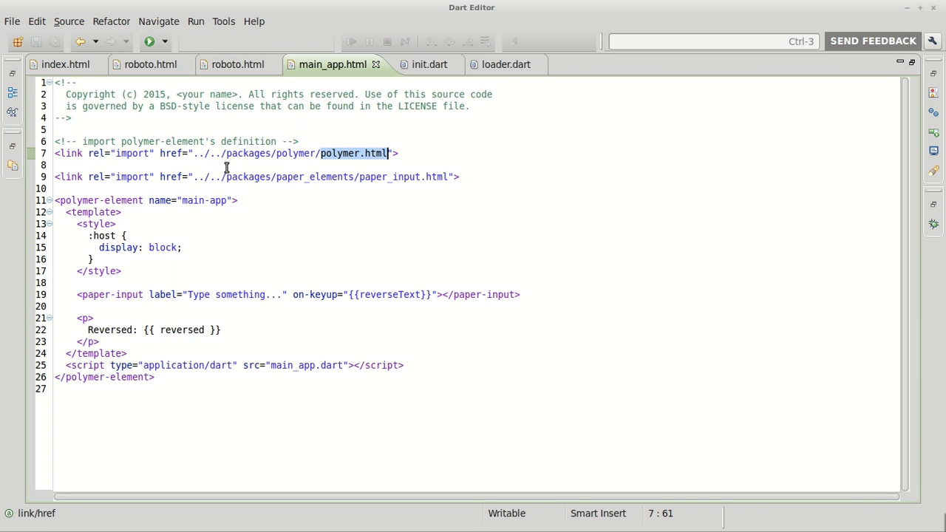
{"action": "mouse_move", "coordinate": [288, 162]}
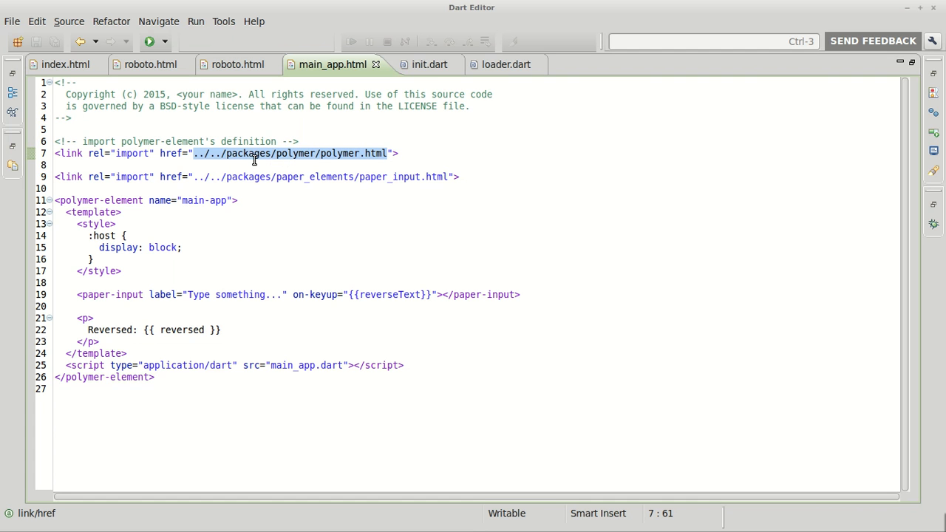
{"action": "mouse_move", "coordinate": [309, 156]}
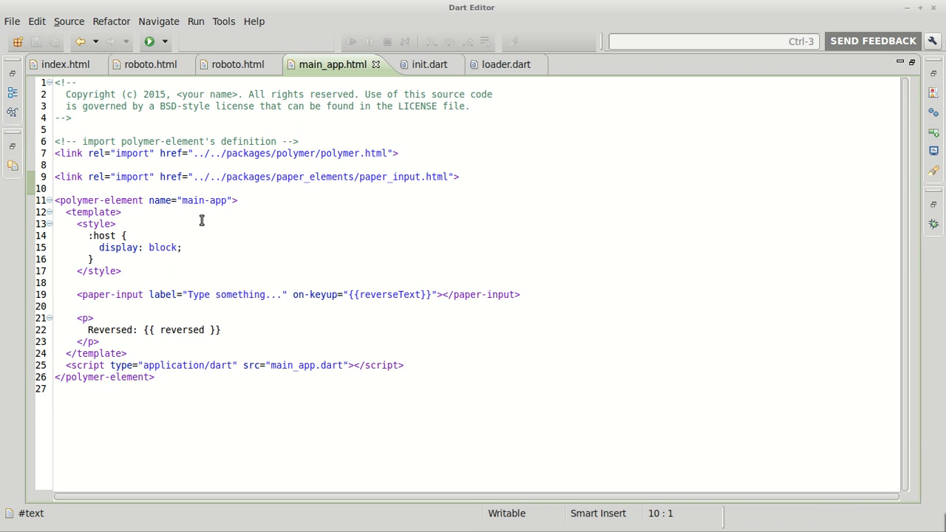
{"action": "mouse_move", "coordinate": [379, 180]}
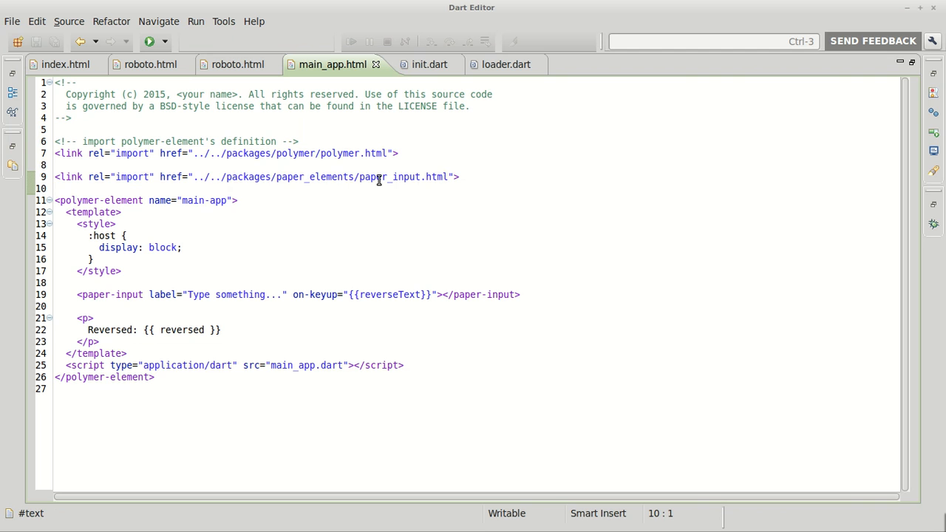
{"action": "double_click", "coordinate": [318, 177]}
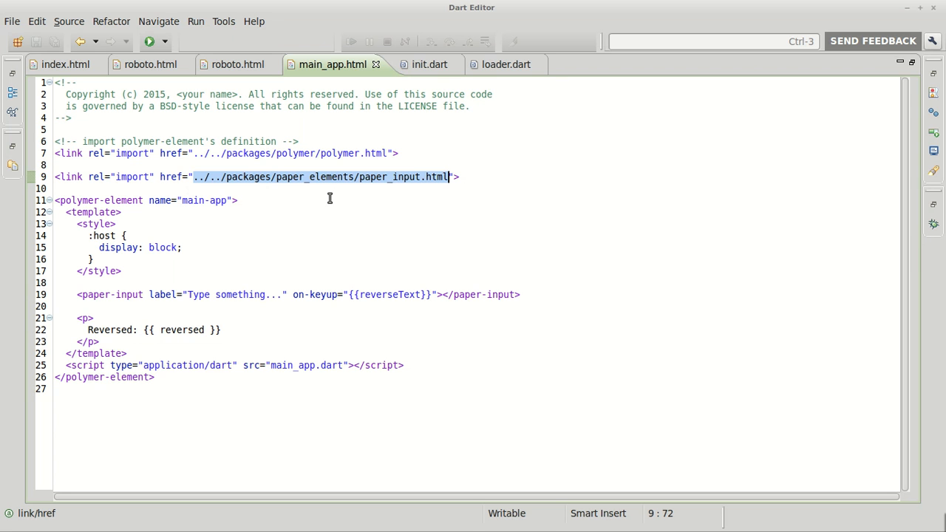
{"action": "mouse_move", "coordinate": [106, 216]}
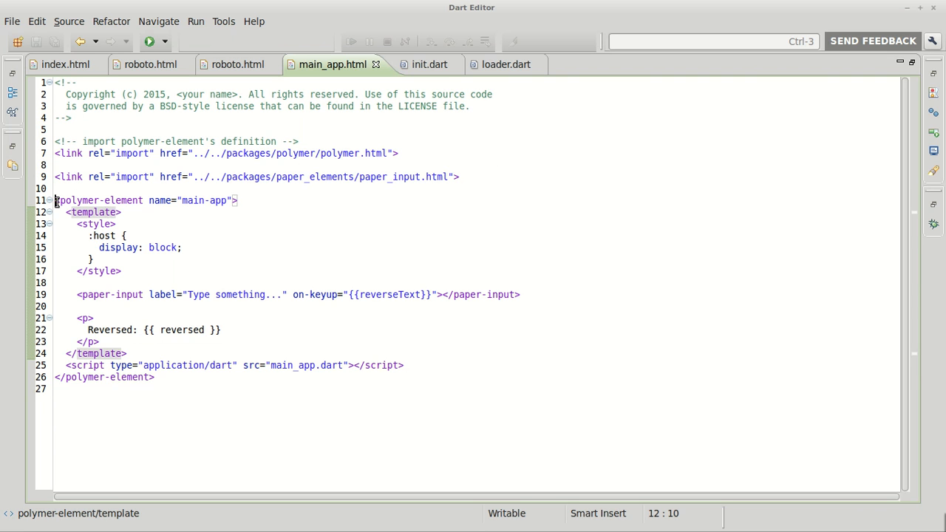
{"action": "double_click", "coordinate": [100, 200]}
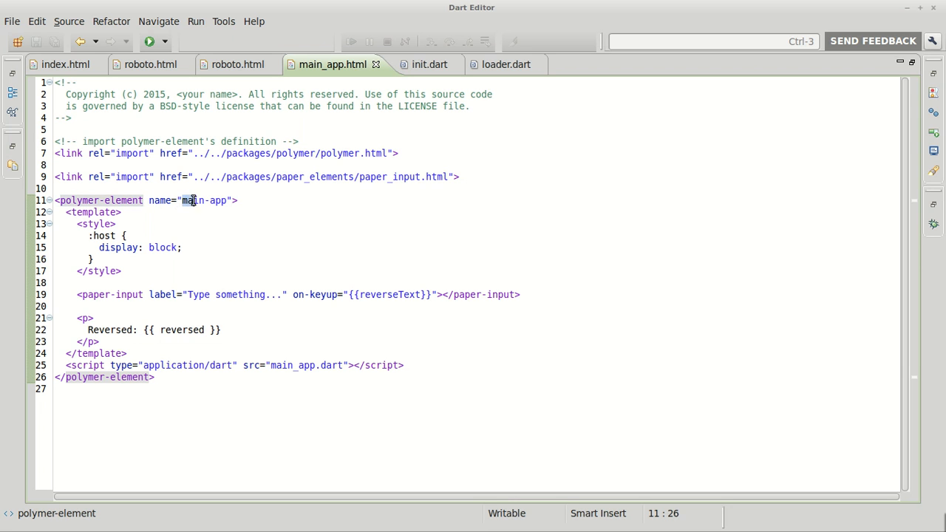
{"action": "double_click", "coordinate": [205, 200]}
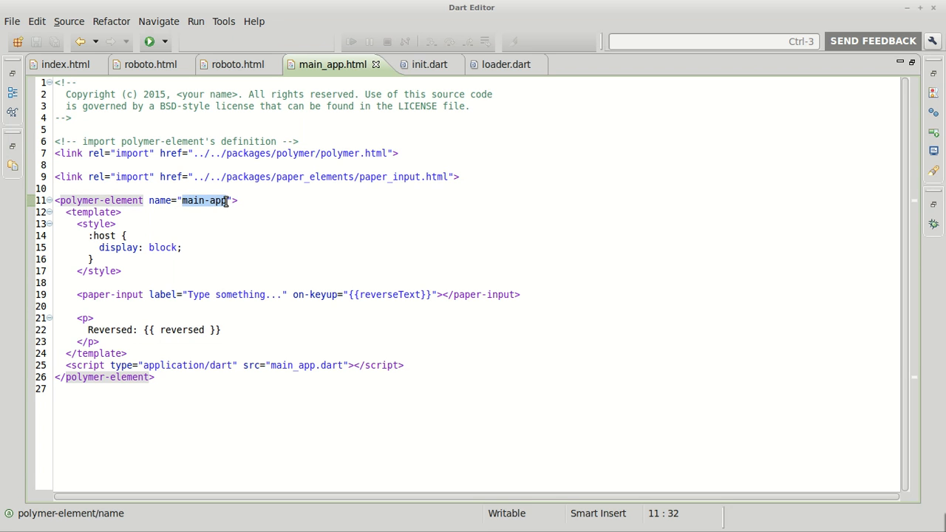
{"action": "mouse_move", "coordinate": [29, 254]}
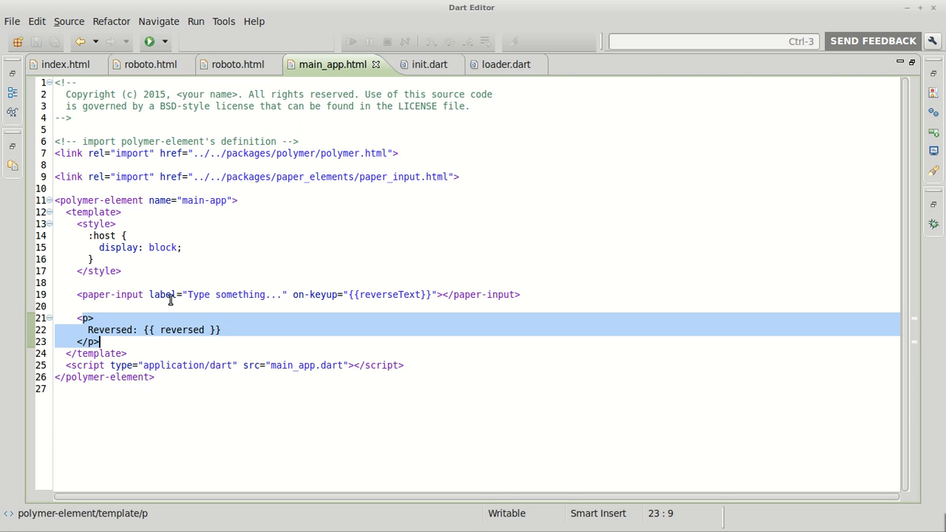
{"action": "double_click", "coordinate": [233, 294]}
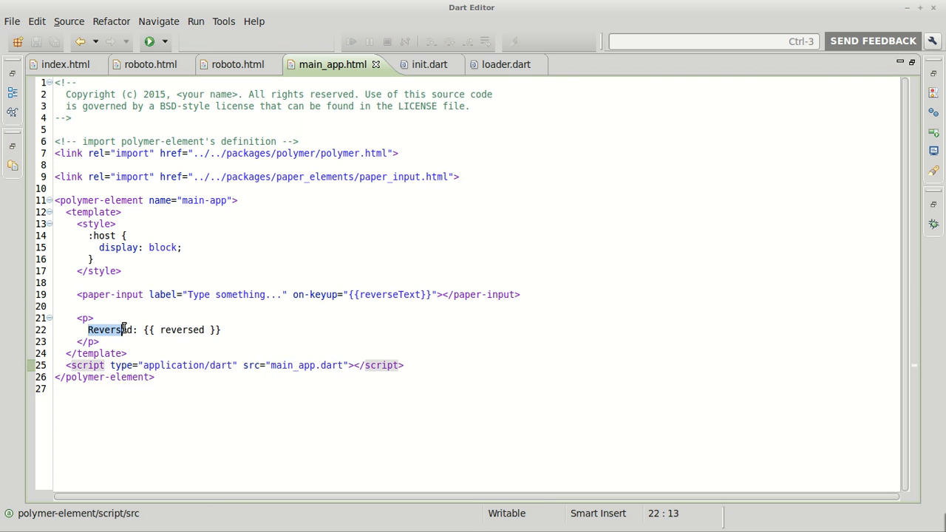
{"action": "left_click", "coordinate": [102, 330]}
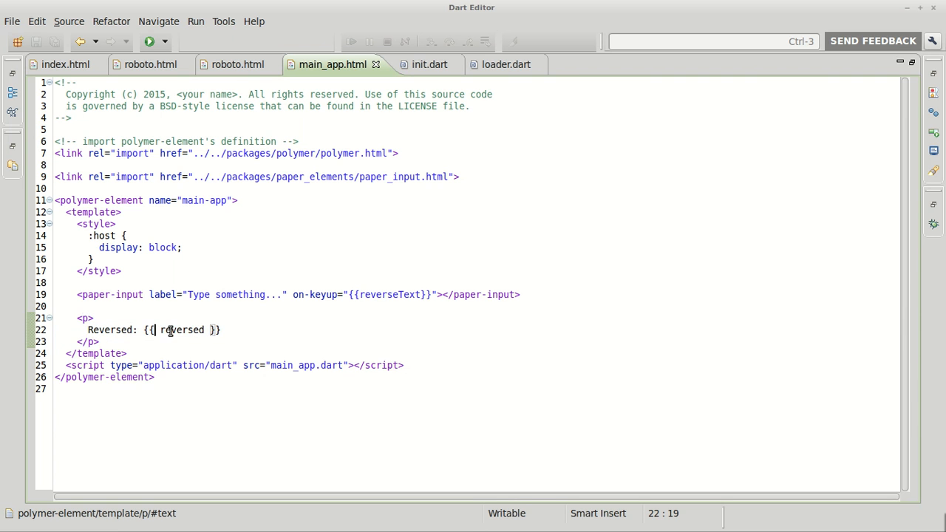
{"action": "double_click", "coordinate": [183, 329]}
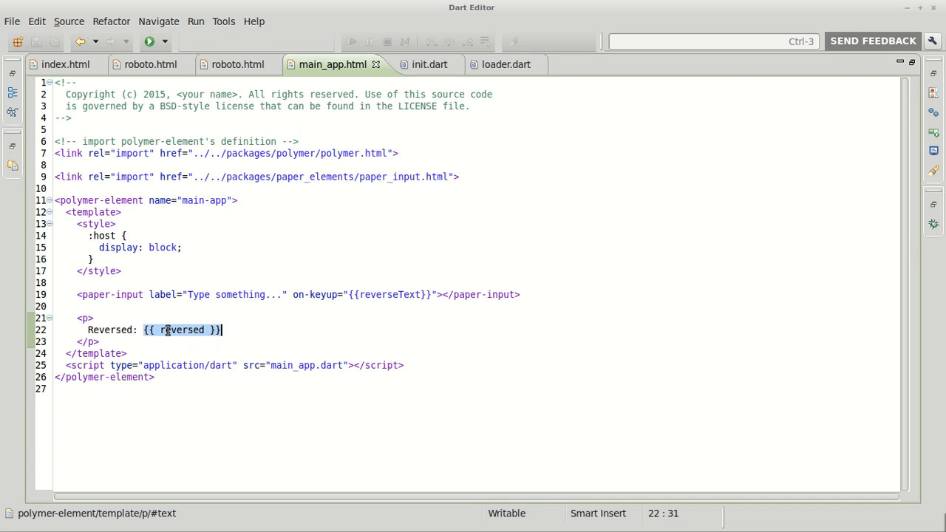
{"action": "double_click", "coordinate": [183, 329]}
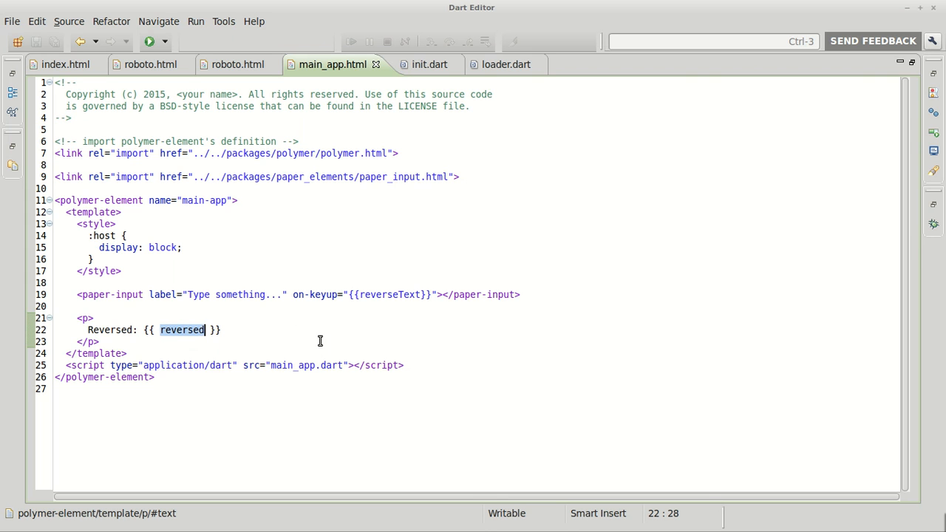
{"action": "mouse_move", "coordinate": [169, 302]}
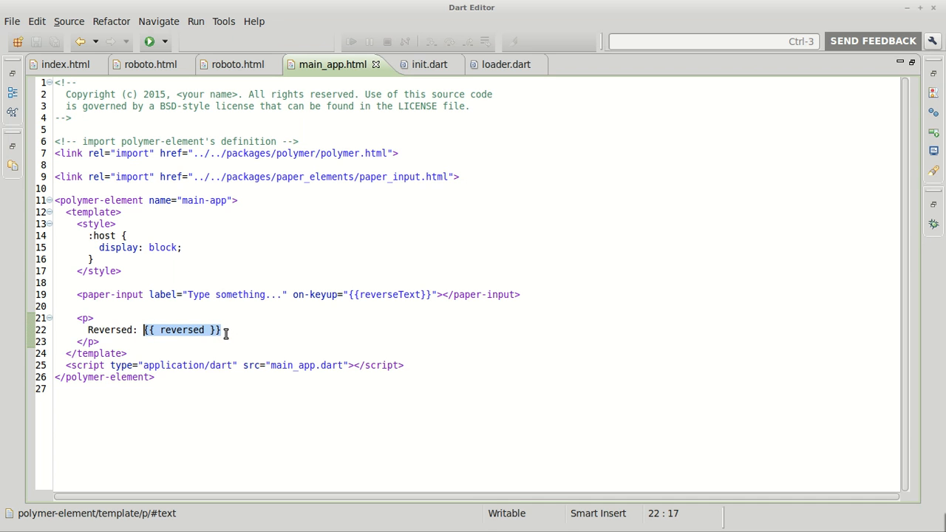
{"action": "mouse_move", "coordinate": [156, 288]}
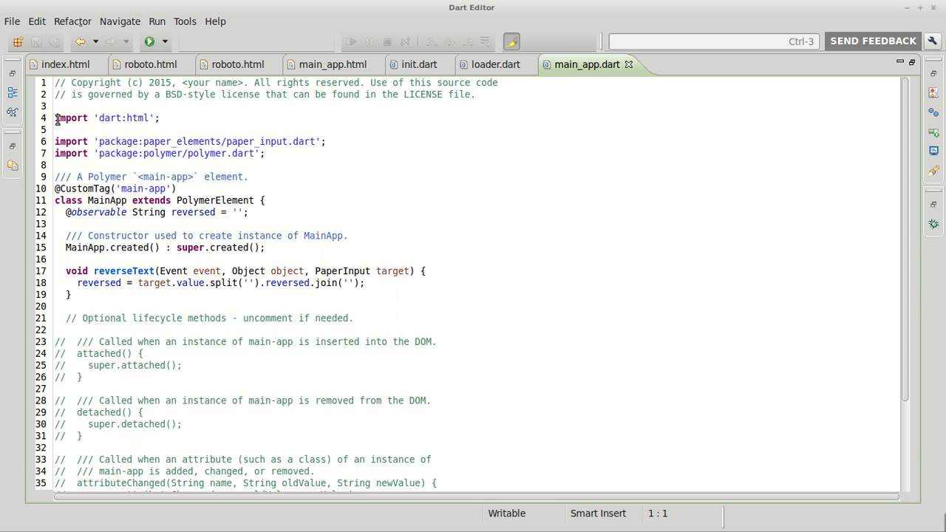
Select main_app.dart's three import lines and the 'main-app' custom tag name.
{"action": "left_click_drag", "start_coordinate": [55, 118], "coordinate": [55, 165]}
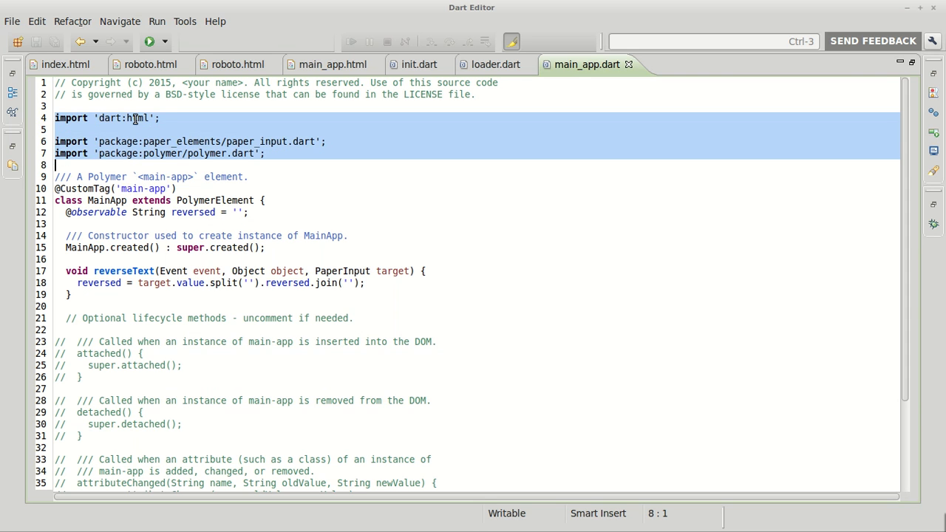
{"action": "double_click", "coordinate": [137, 117]}
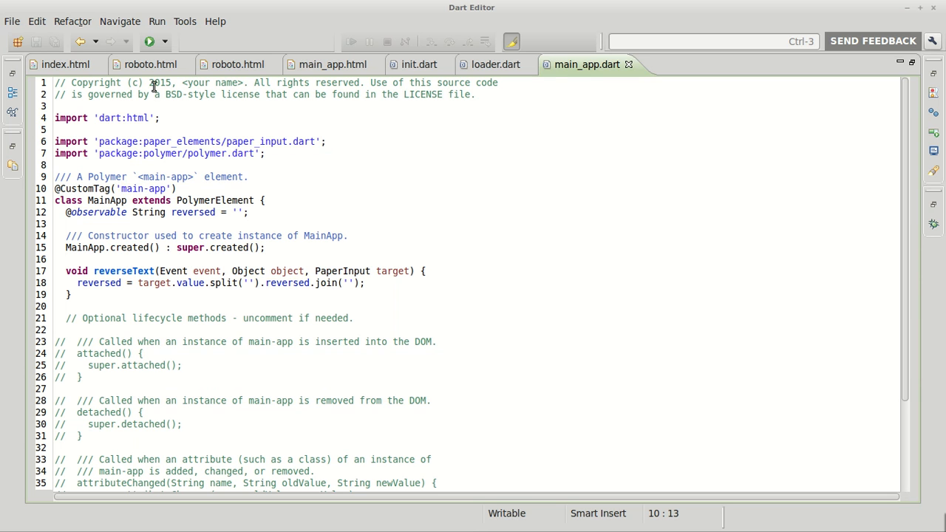
{"action": "mouse_move", "coordinate": [530, 65]}
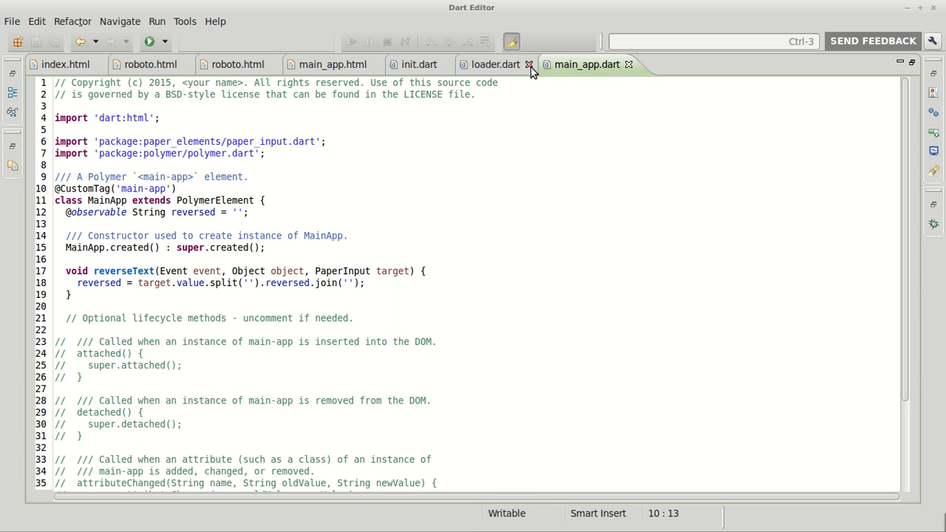
Close the extra library files, highlight main-app, then switch to main_app.dart.
{"action": "left_click", "coordinate": [530, 65]}
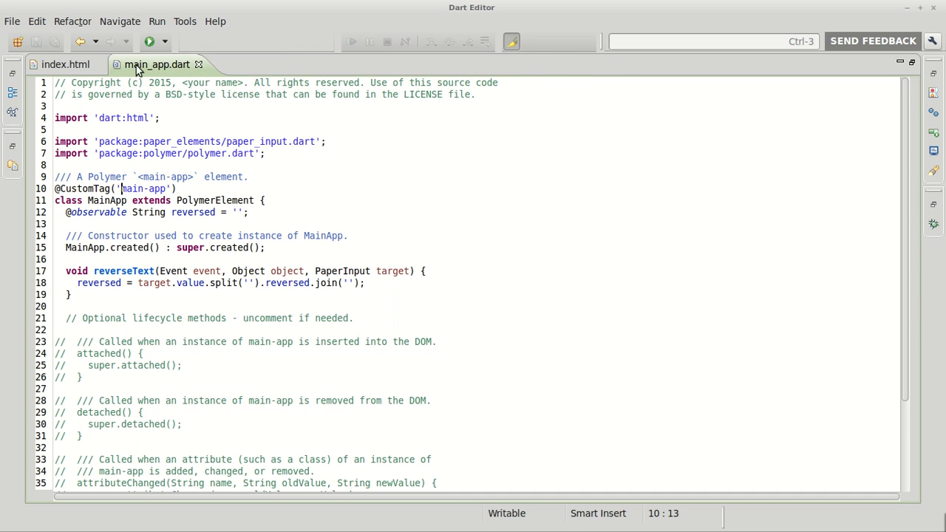
{"action": "left_click", "coordinate": [65, 64]}
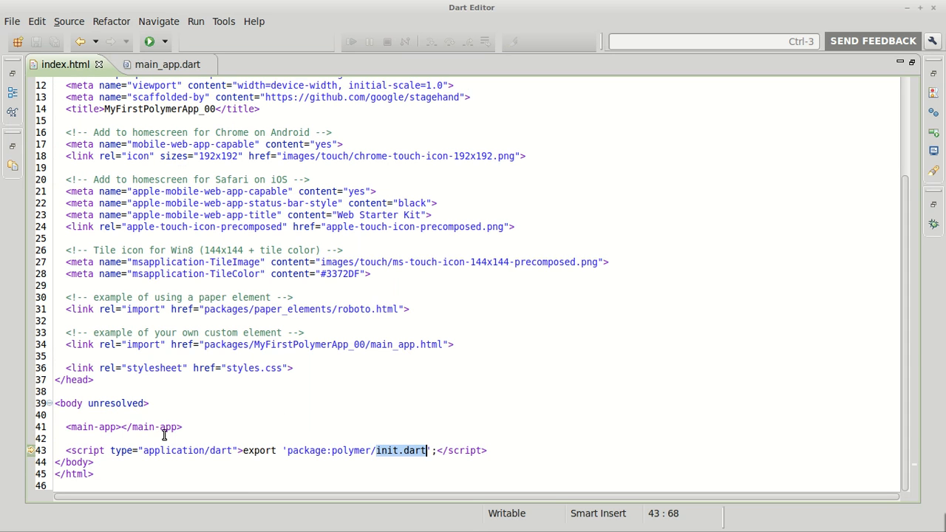
{"action": "mouse_move", "coordinate": [549, 285]}
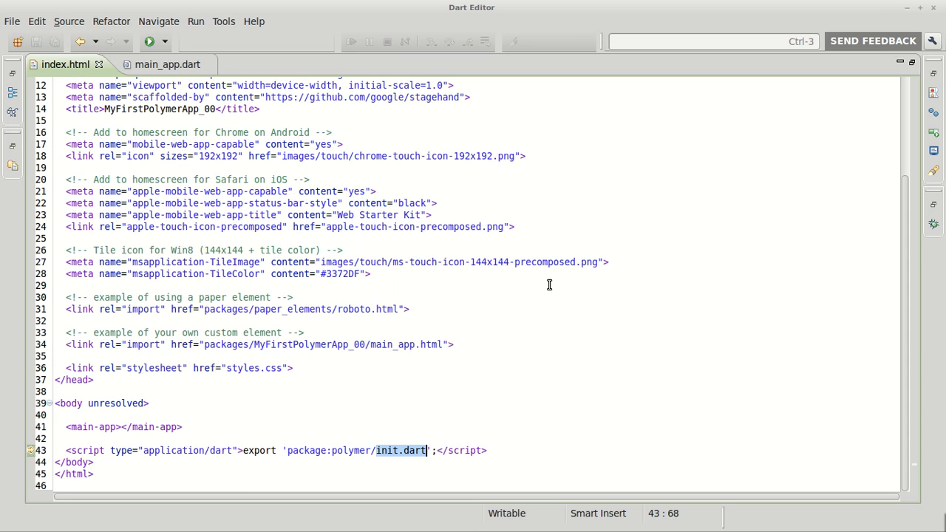
{"action": "mouse_move", "coordinate": [303, 337]}
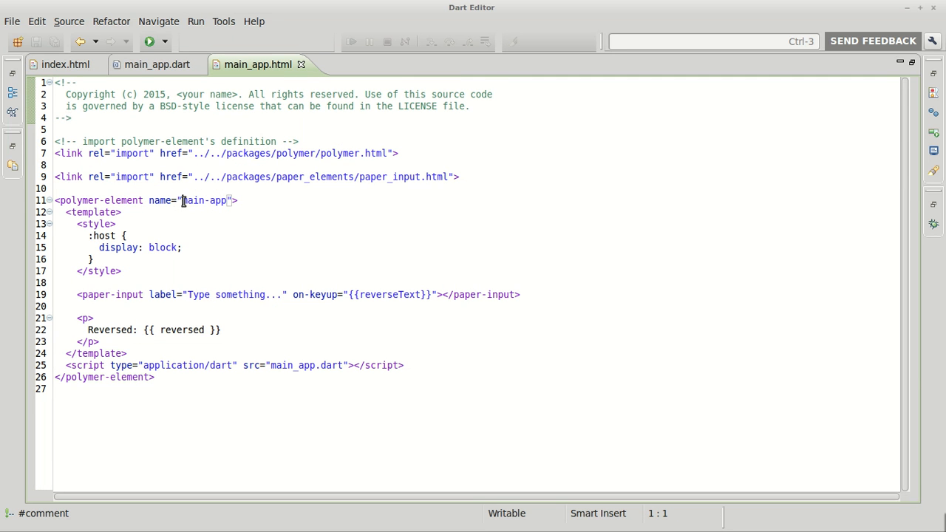
{"action": "double_click", "coordinate": [204, 200]}
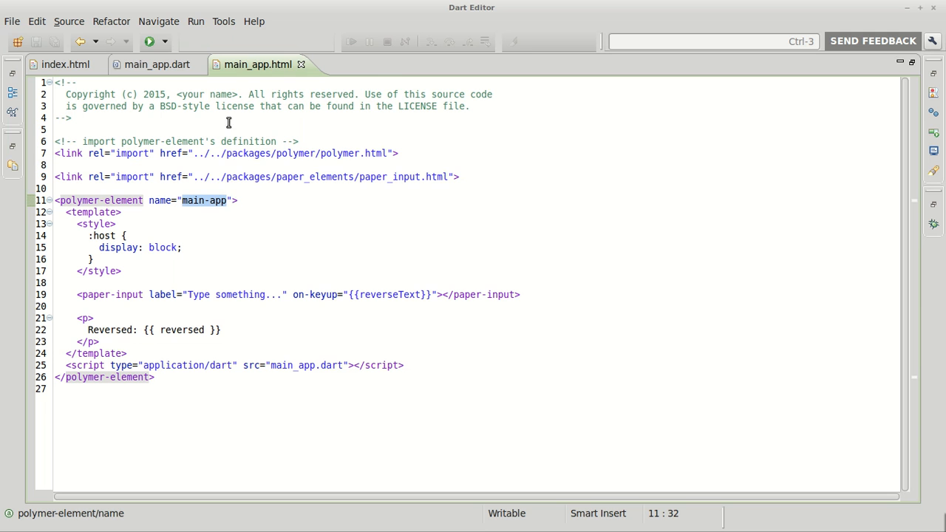
{"action": "left_click", "coordinate": [156, 64]}
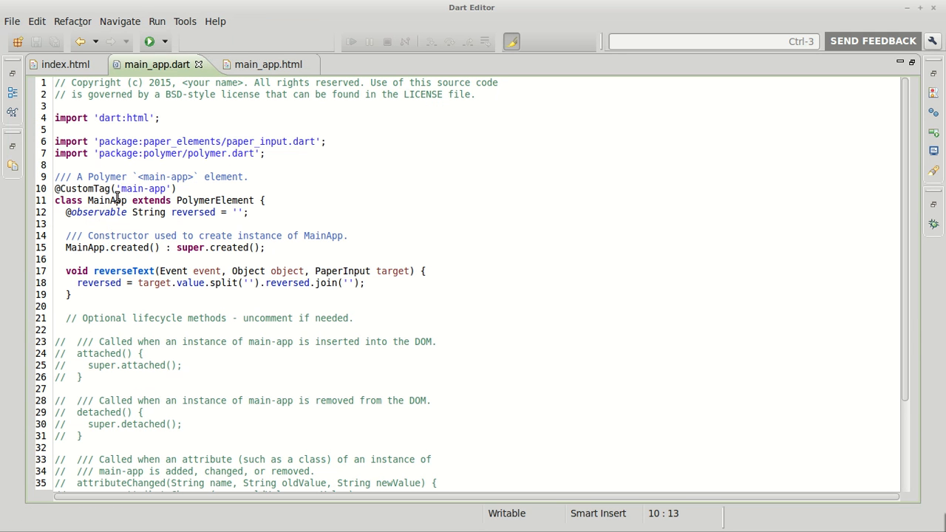
{"action": "double_click", "coordinate": [144, 188]}
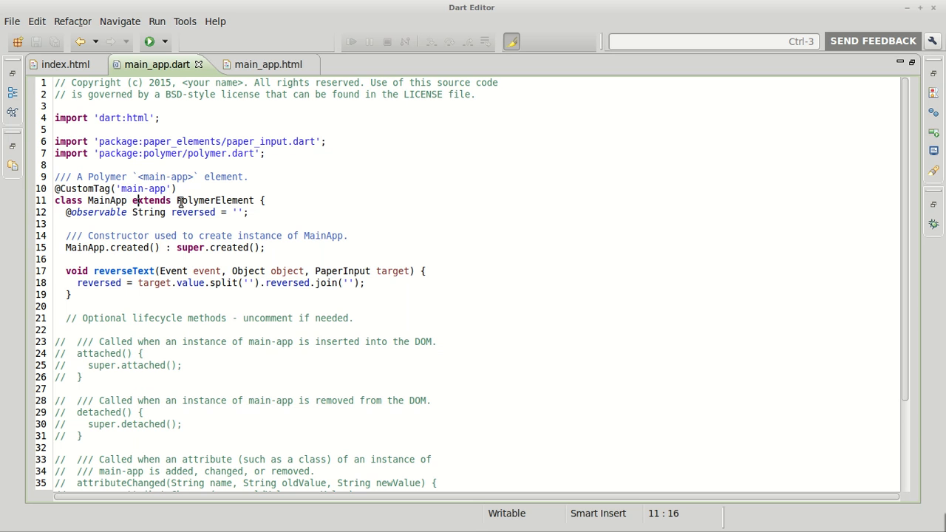
{"action": "double_click", "coordinate": [215, 201]}
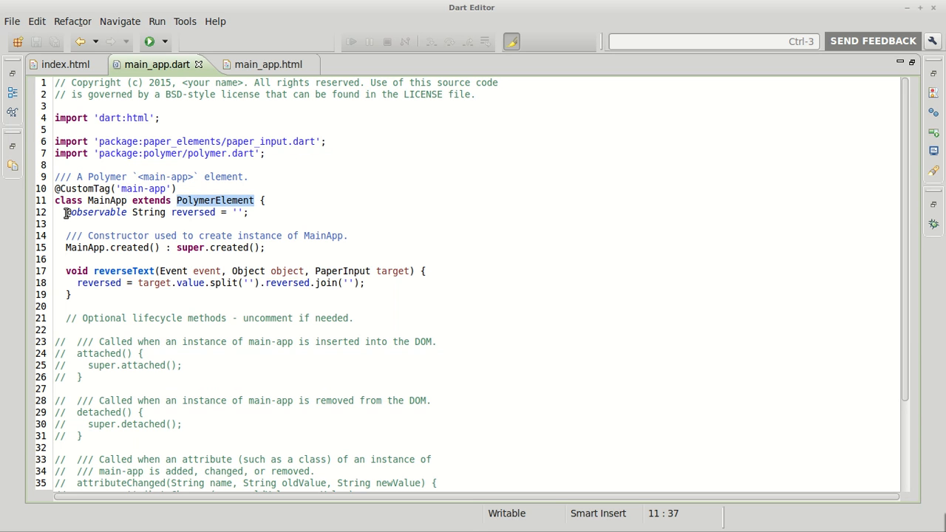
{"action": "left_click", "coordinate": [66, 212]}
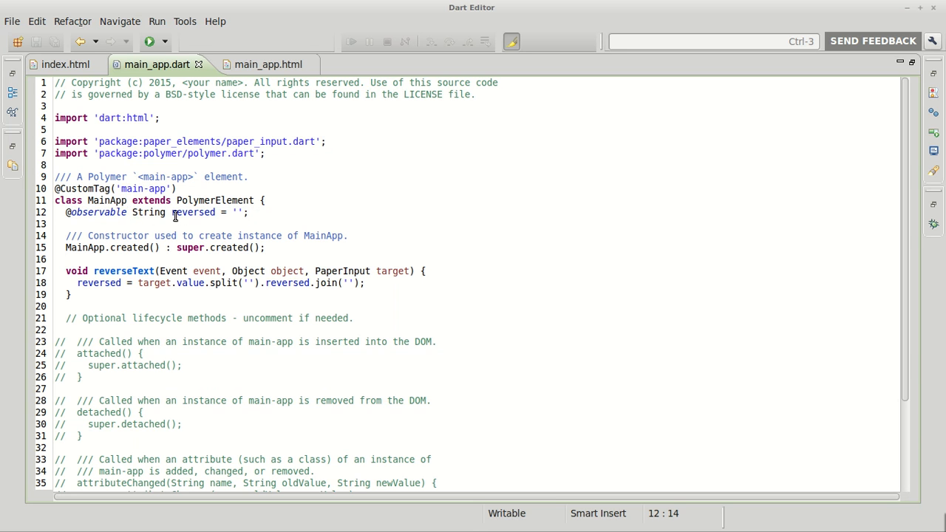
{"action": "double_click", "coordinate": [193, 212]}
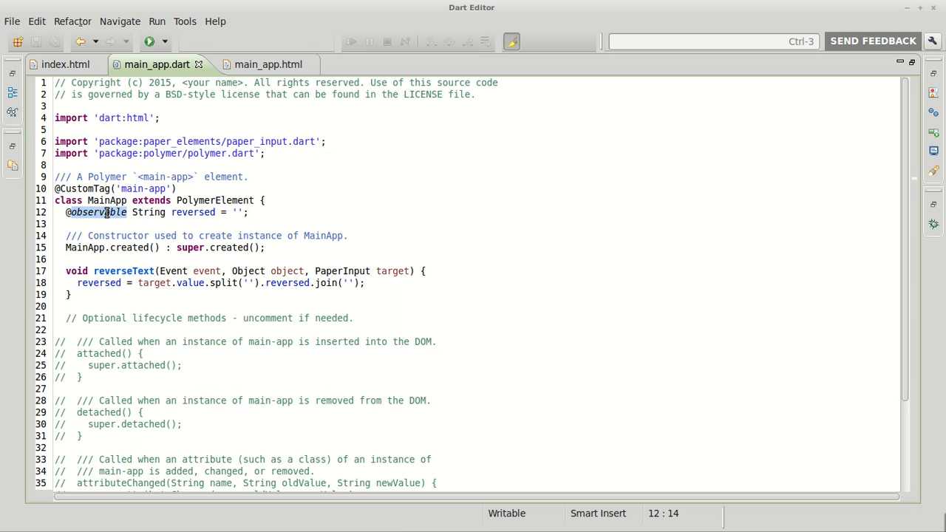
{"action": "mouse_move", "coordinate": [148, 212]}
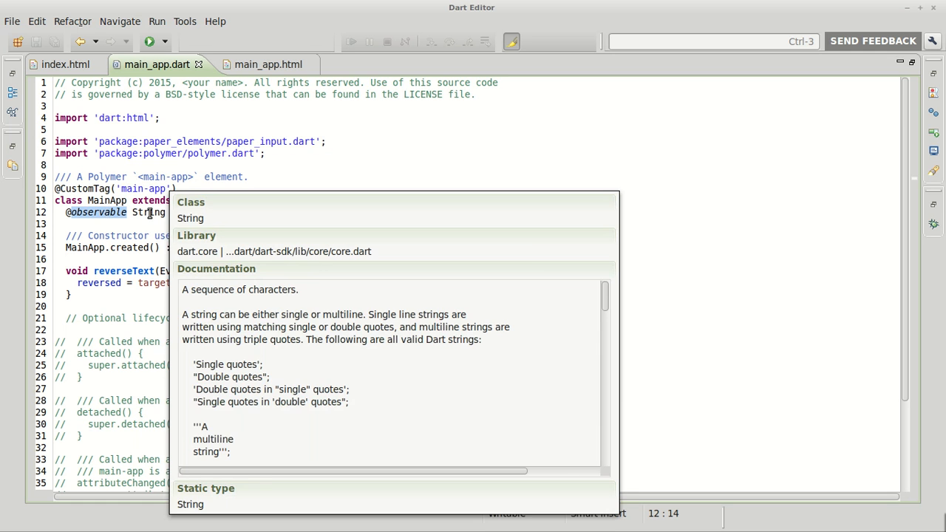
{"action": "left_click", "coordinate": [194, 220]}
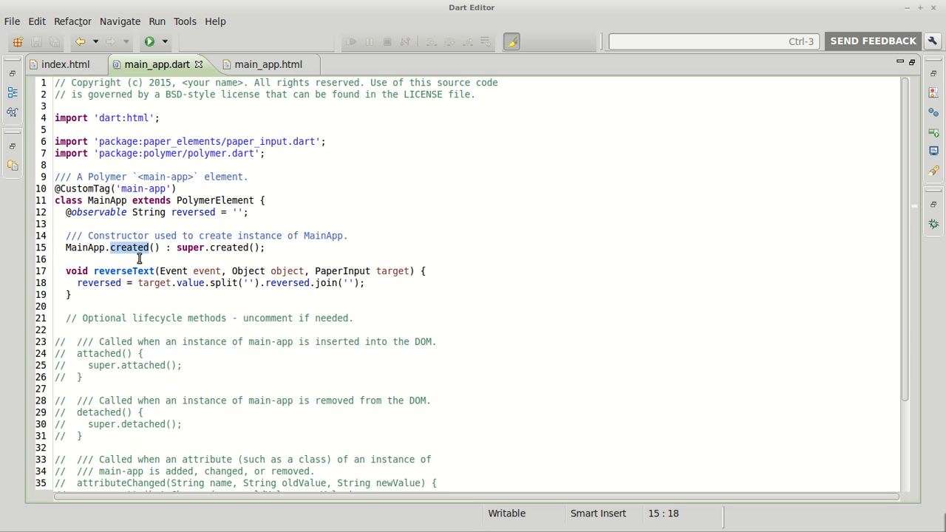
{"action": "left_click", "coordinate": [198, 200]}
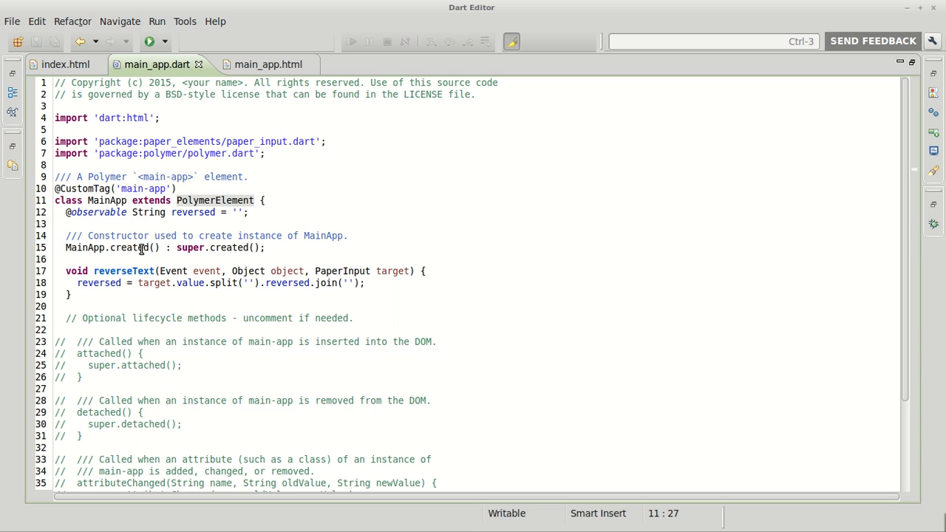
{"action": "double_click", "coordinate": [129, 247]}
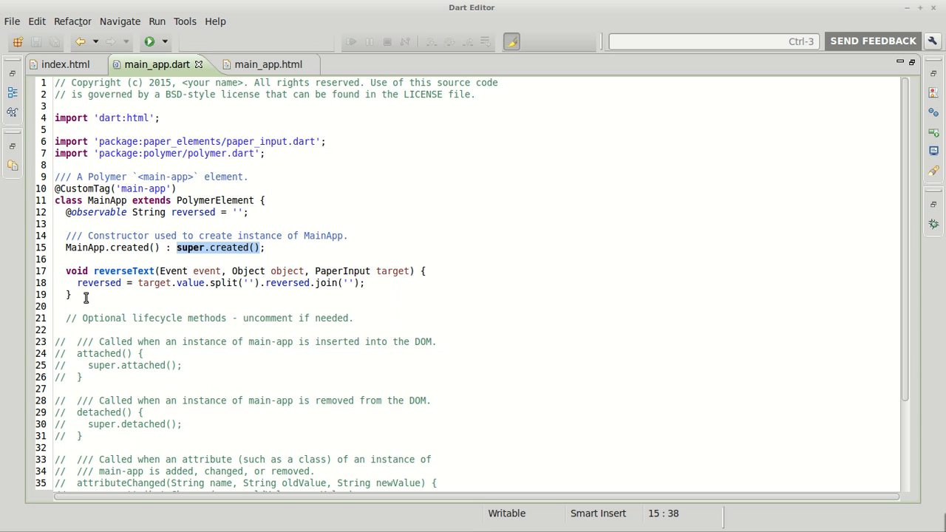
{"action": "double_click", "coordinate": [123, 272]}
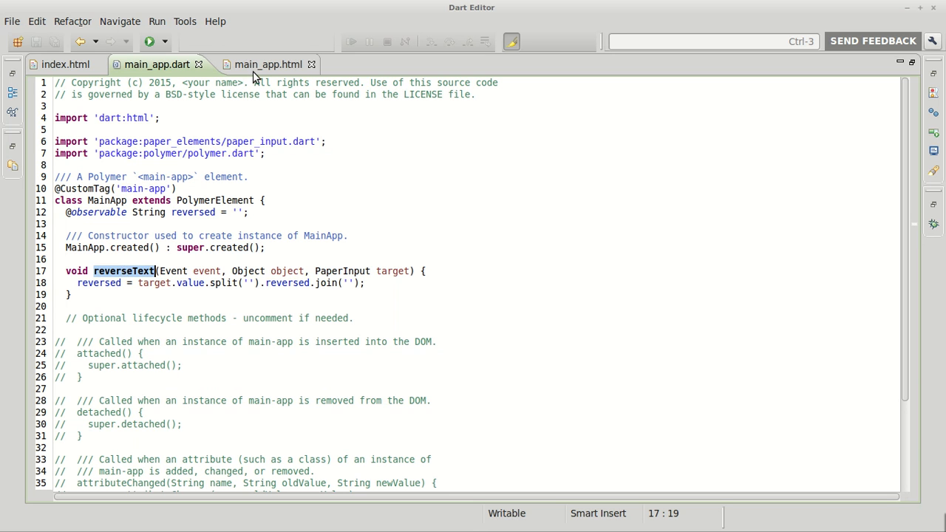
View the on-keyup reverseText binding in main_app.html, then return to main_app.dart.
{"action": "left_click", "coordinate": [257, 64]}
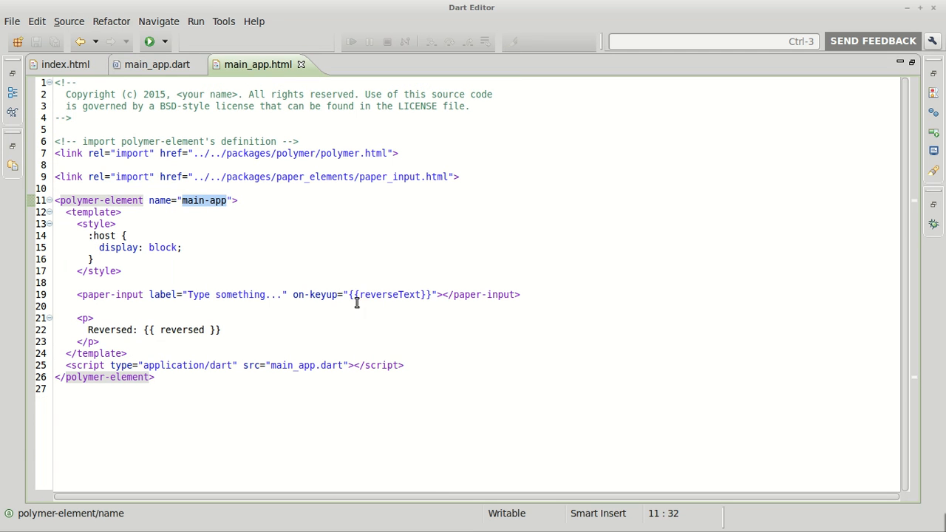
{"action": "mouse_move", "coordinate": [247, 151]}
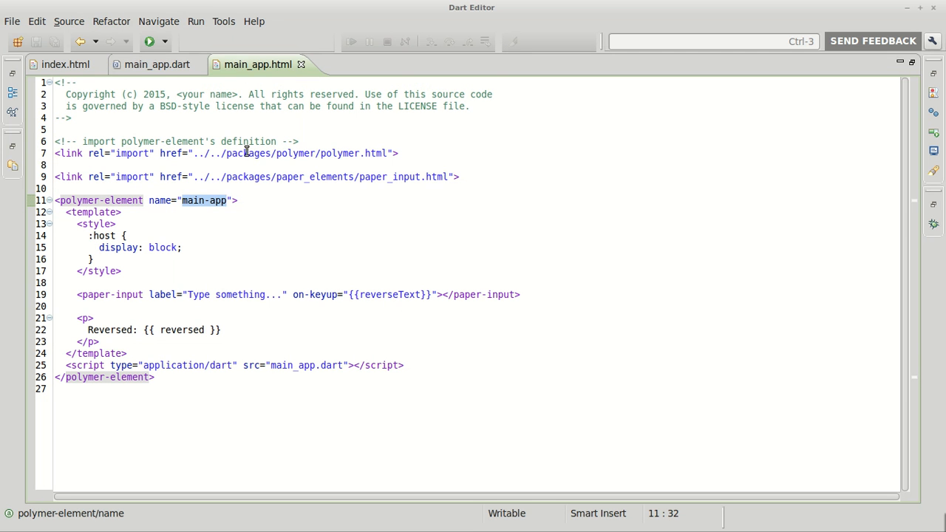
{"action": "left_click", "coordinate": [156, 64]}
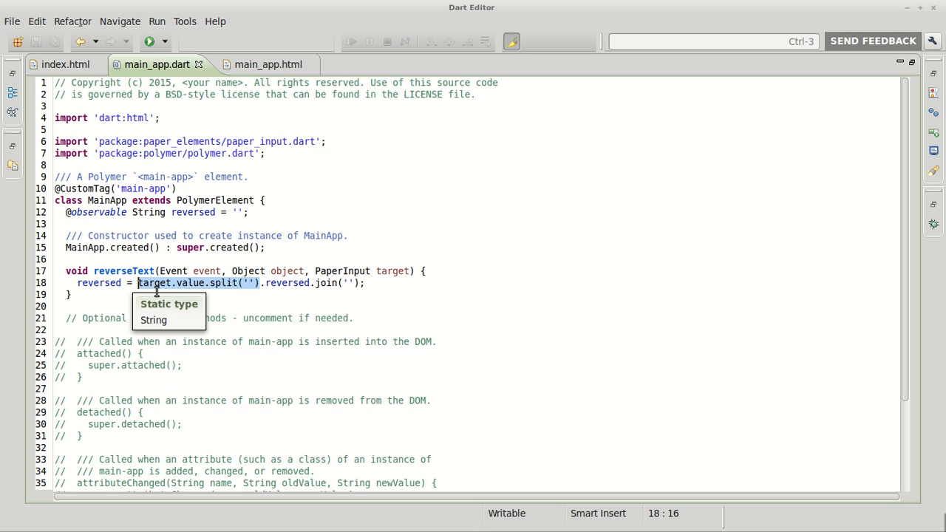
{"action": "mouse_move", "coordinate": [311, 286]}
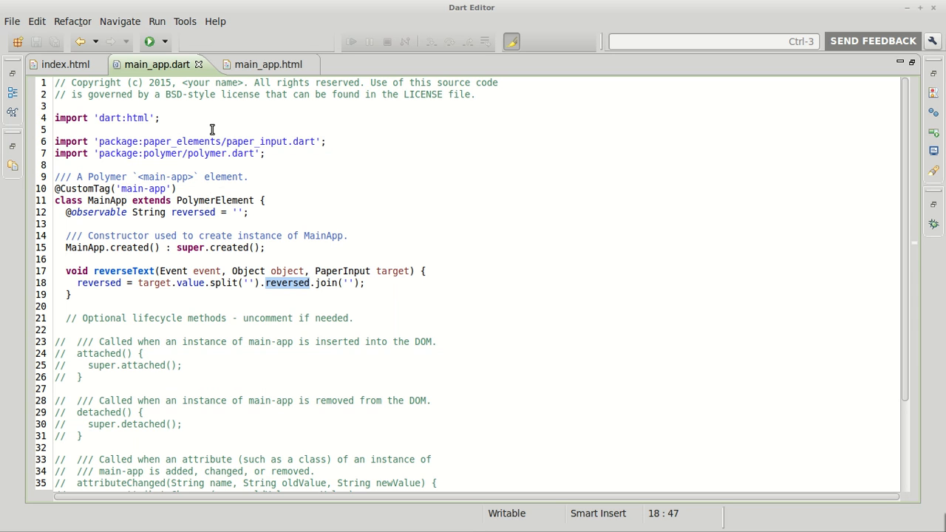
{"action": "mouse_move", "coordinate": [283, 308]}
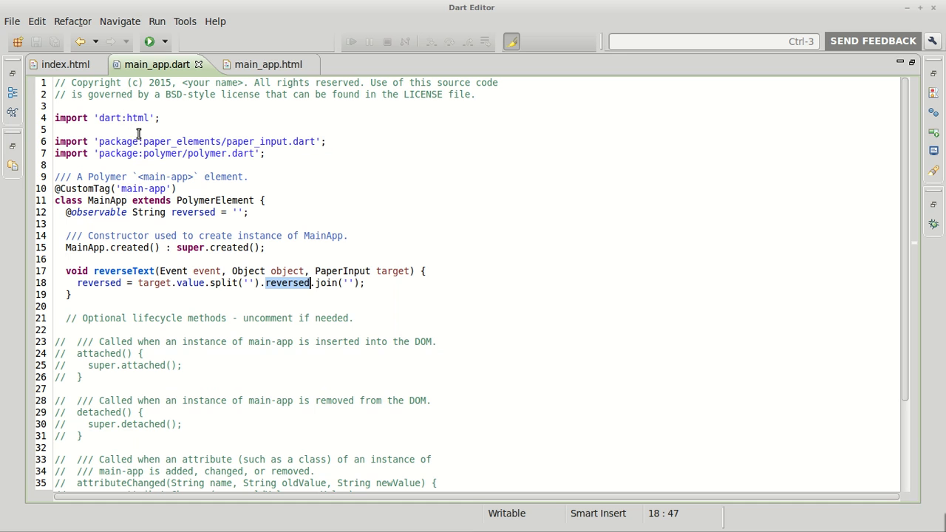
{"action": "mouse_move", "coordinate": [199, 142]}
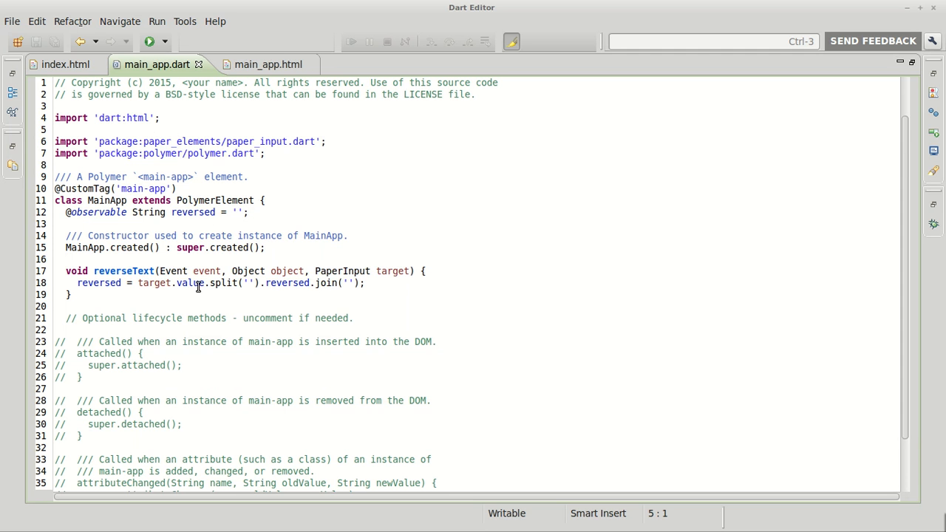
{"action": "scroll", "scroll_direction": "down", "scroll_amount": 3}
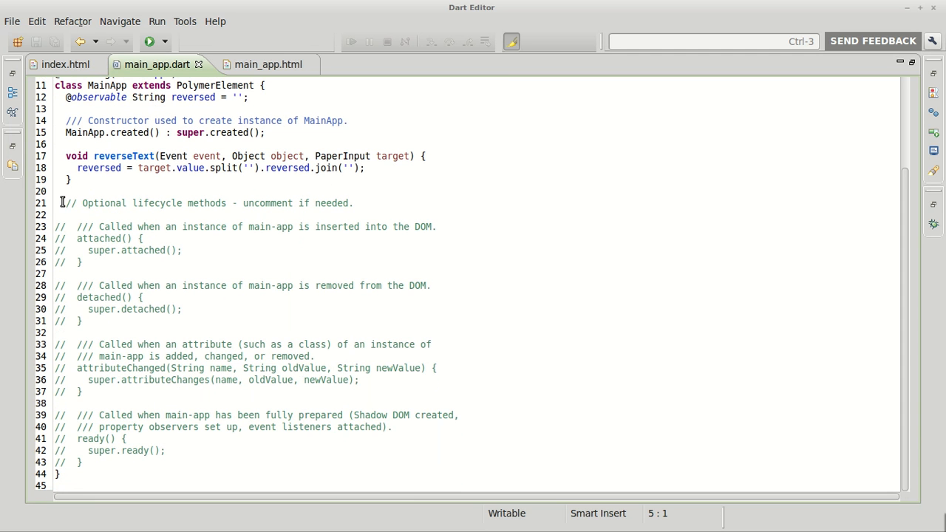
{"action": "left_click_drag", "start_coordinate": [62, 203], "coordinate": [84, 462]}
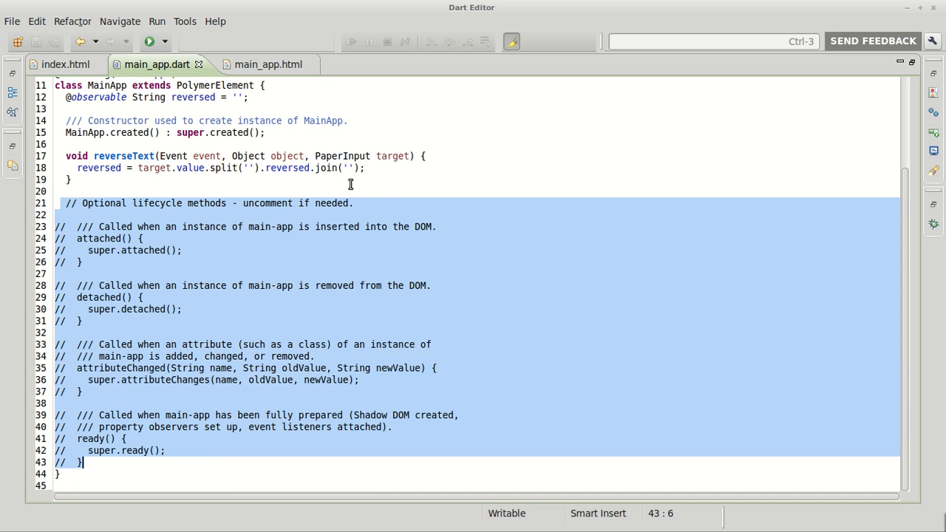
{"action": "left_click", "coordinate": [65, 65]}
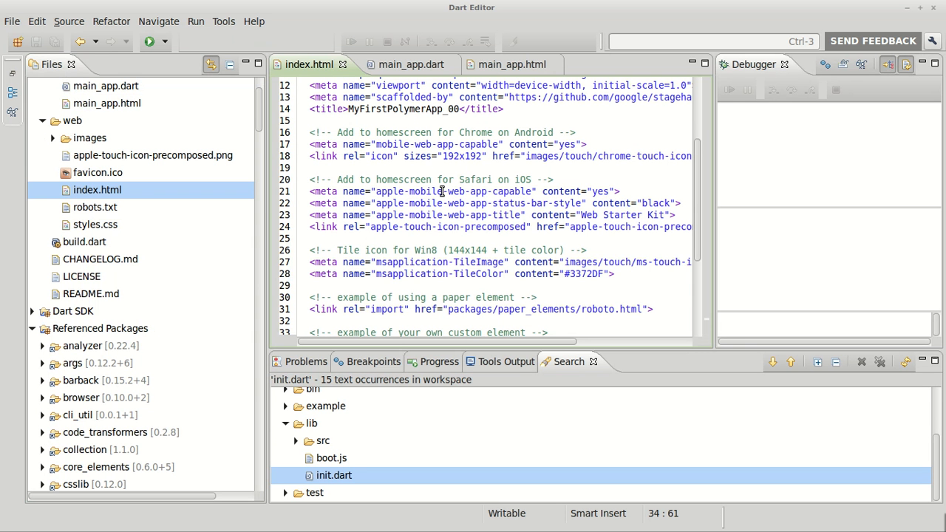
{"action": "mouse_move", "coordinate": [145, 182]}
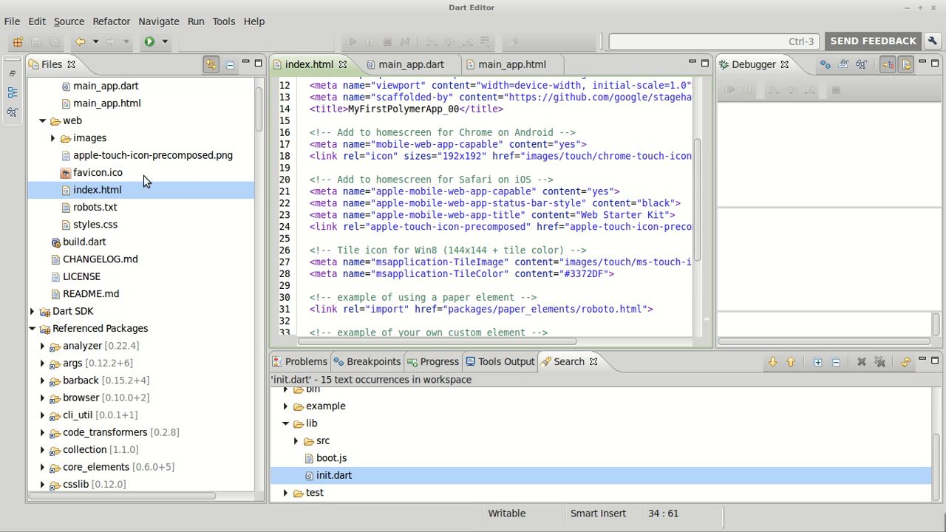
Run web/index.html in Dartium and show the pub serve build output on localhost:8080.
{"action": "right_click", "coordinate": [96, 189]}
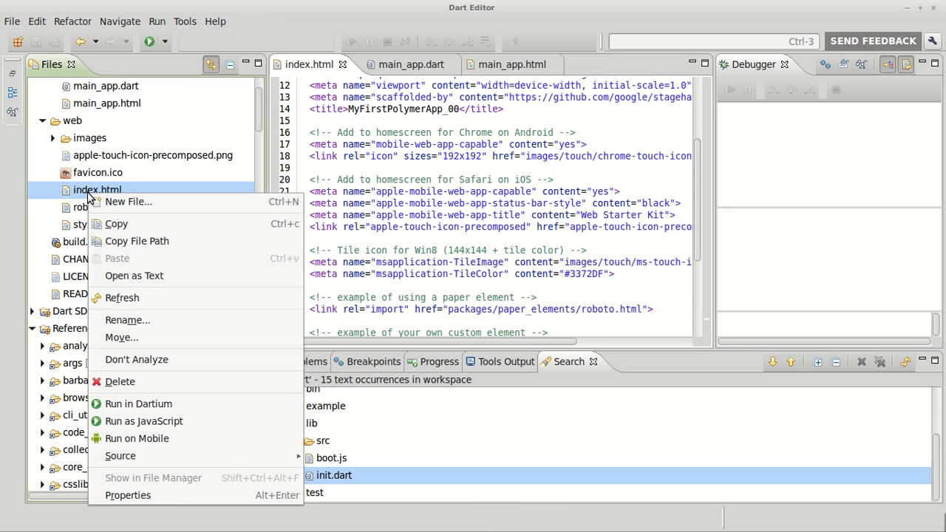
{"action": "mouse_move", "coordinate": [144, 420]}
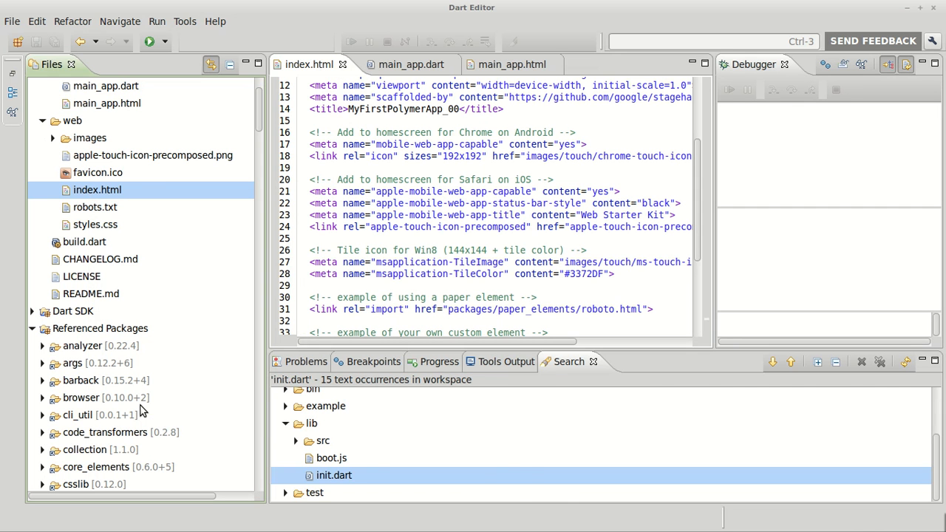
{"action": "left_click", "coordinate": [148, 41]}
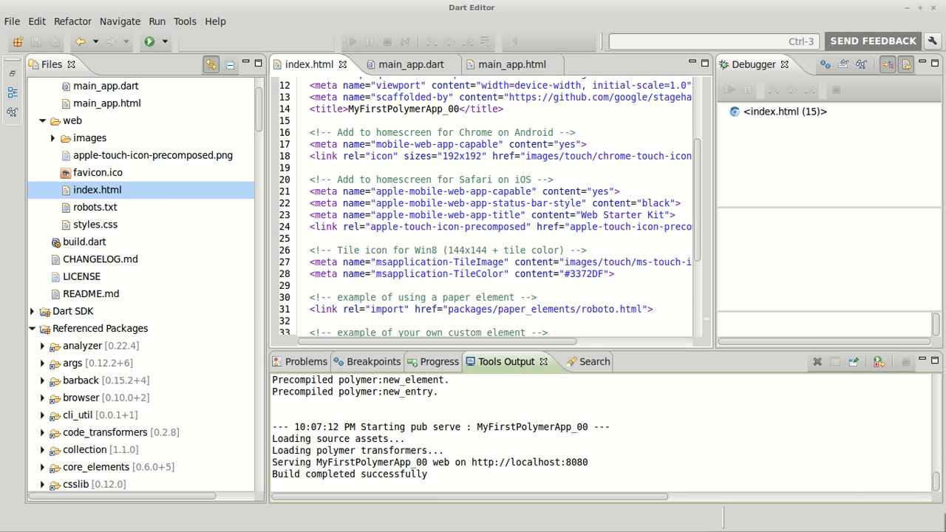
{"action": "left_click", "coordinate": [148, 41]}
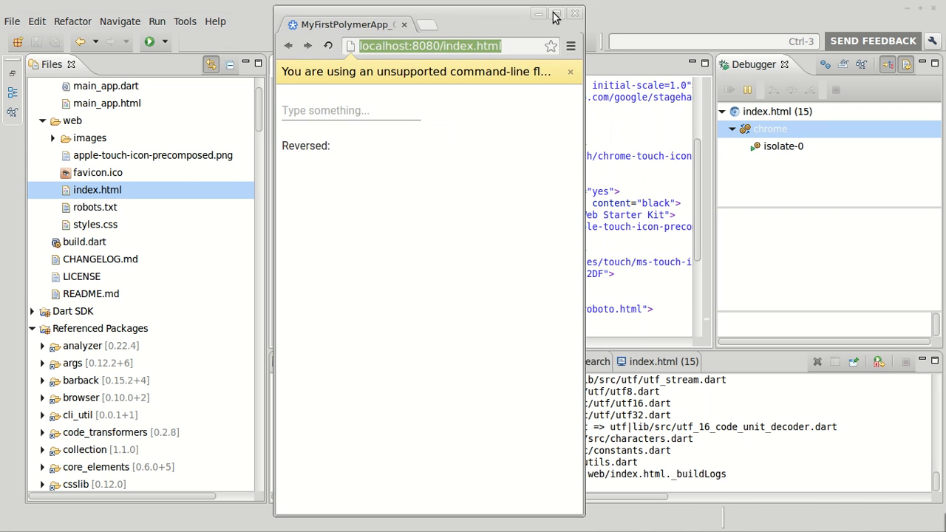
Maximize Dartium and type 'kerdaer' into the Type something field to see it reversed.
{"action": "left_click", "coordinate": [555, 13]}
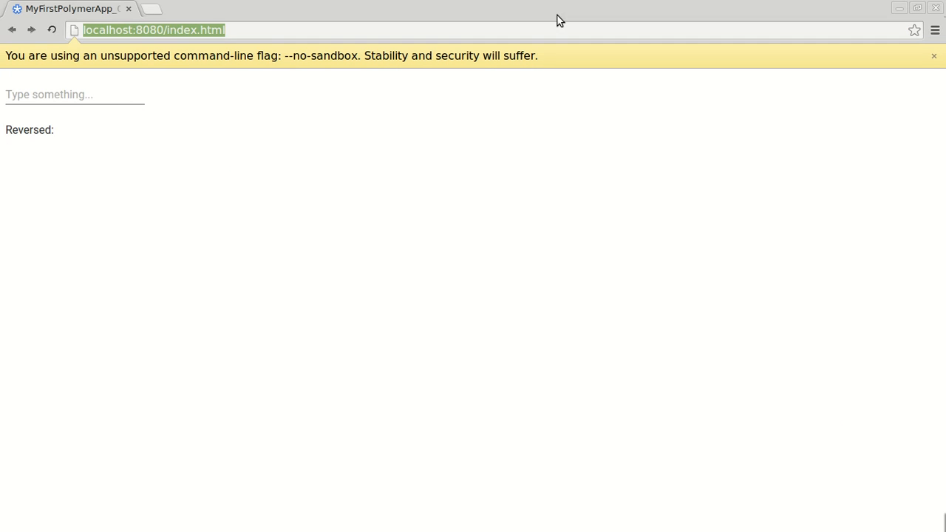
{"action": "left_click", "coordinate": [74, 94]}
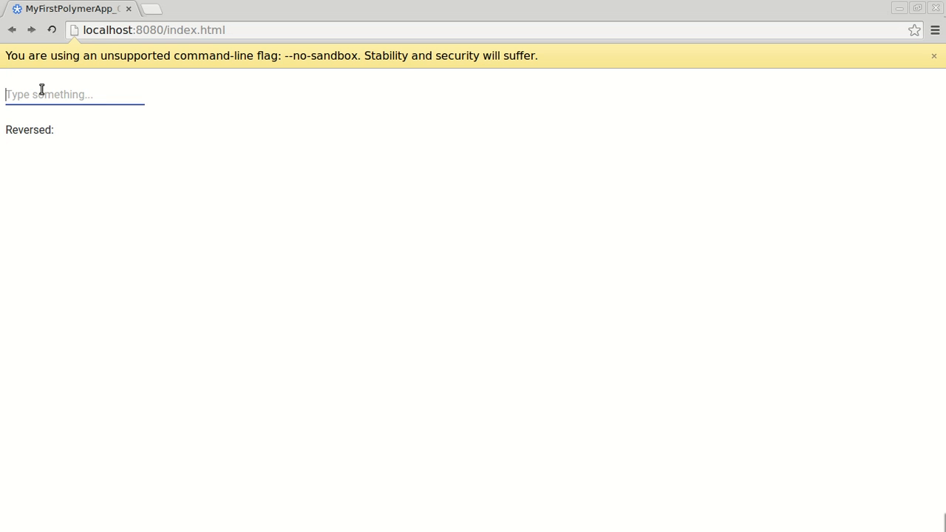
{"action": "type", "text": "kares"}
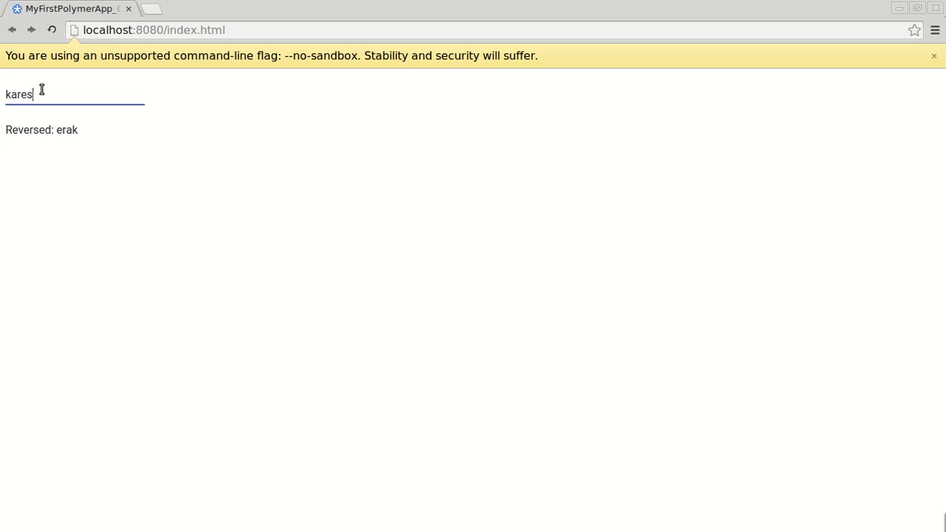
{"action": "type", "text": "erdaer"}
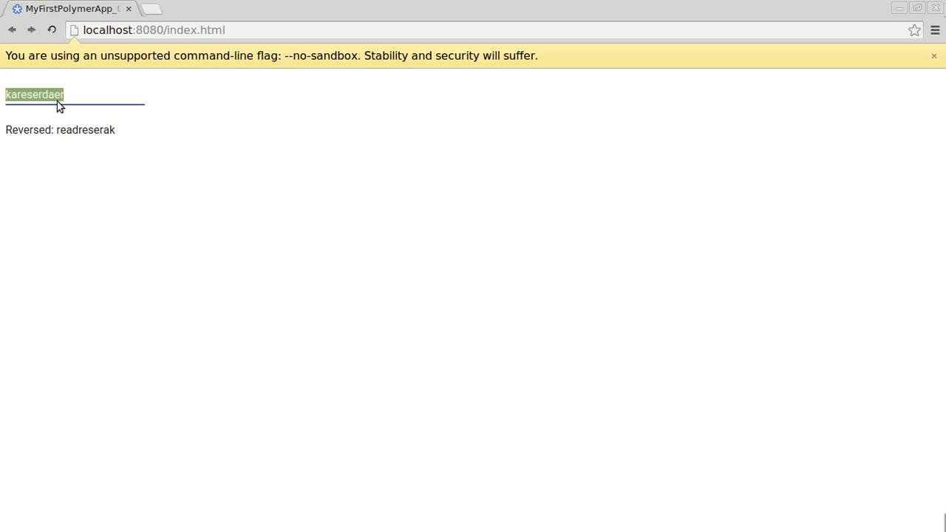
{"action": "mouse_move", "coordinate": [837, 60]}
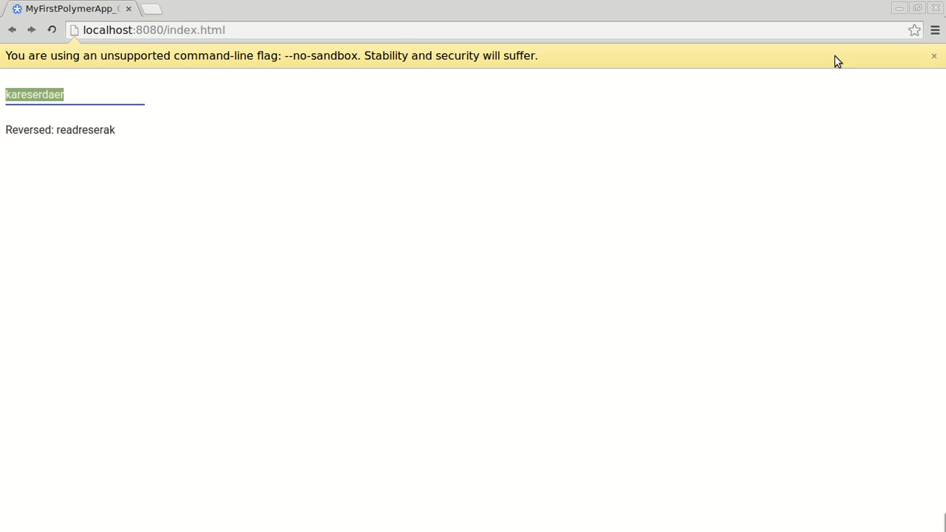